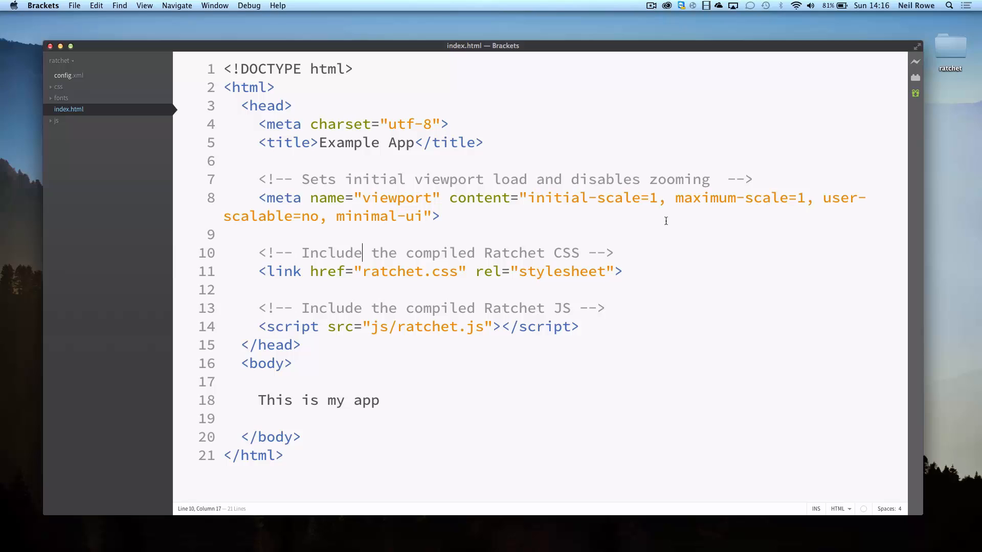
{"action": "mouse_move", "coordinate": [626, 237]}
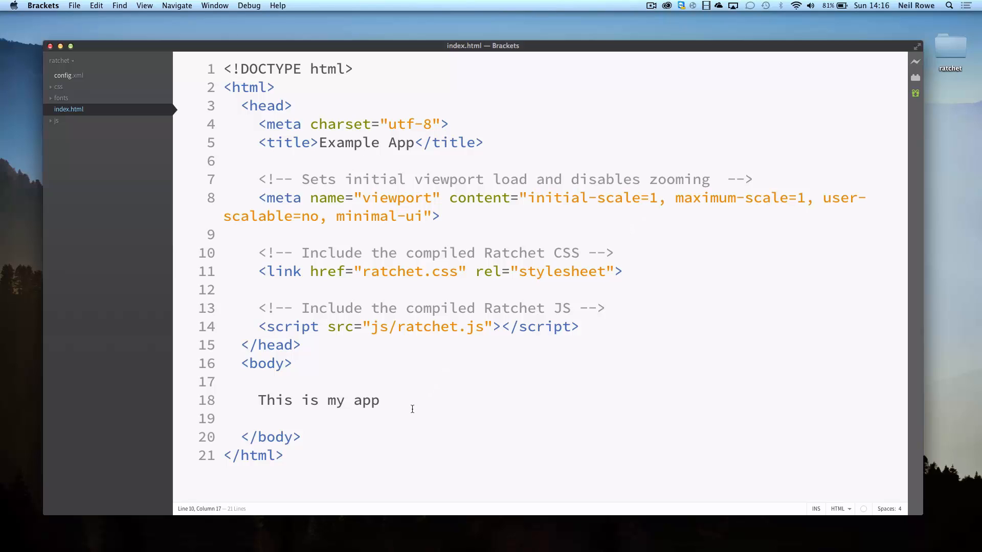
Create a new config.xml file in the ratchet project root and open it as a working file.
{"action": "left_click", "coordinate": [254, 400]}
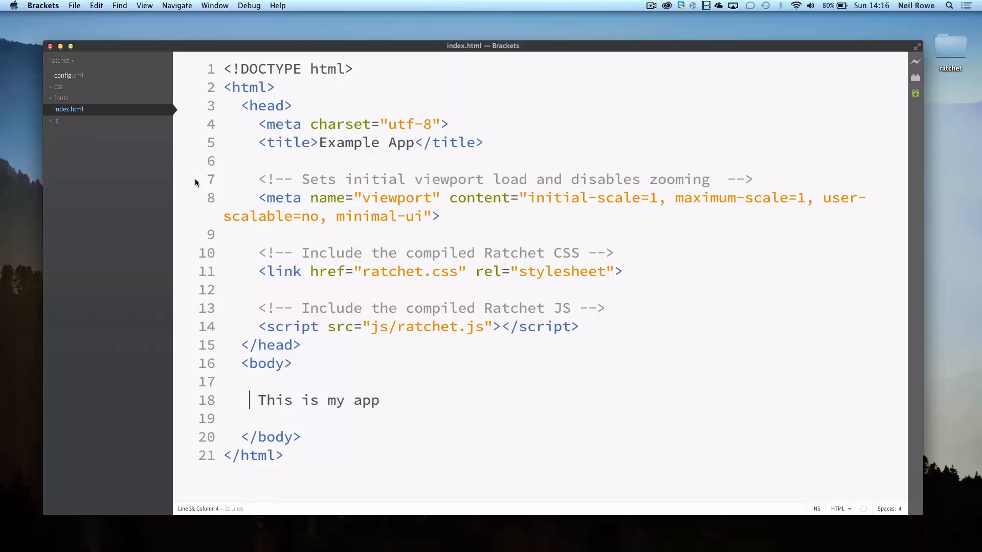
{"action": "mouse_move", "coordinate": [487, 272]}
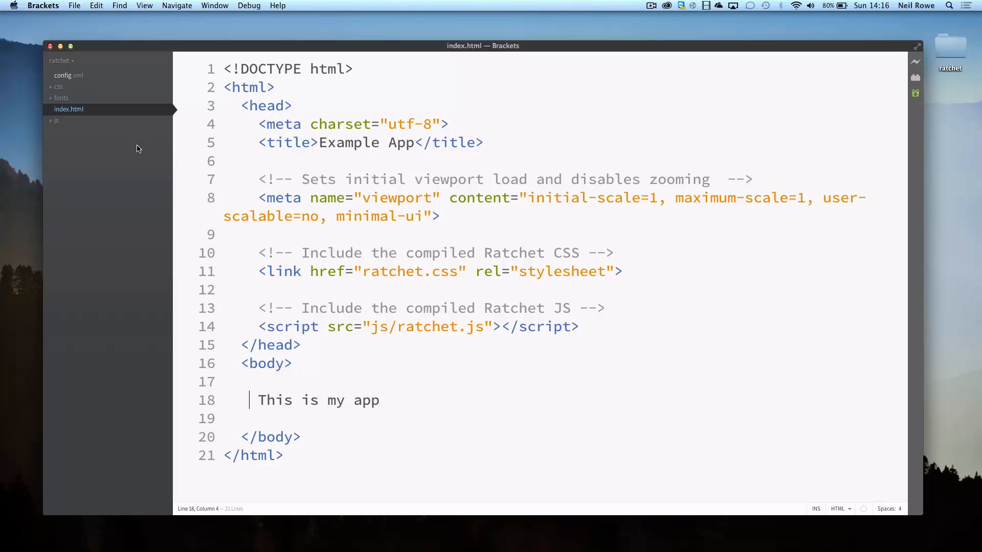
{"action": "mouse_move", "coordinate": [207, 131]}
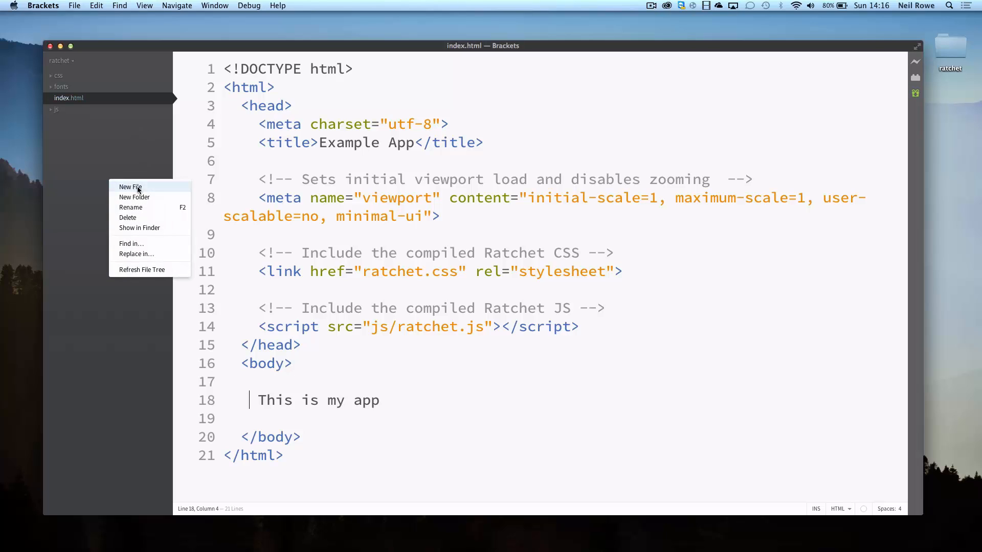
{"action": "left_click", "coordinate": [130, 187]}
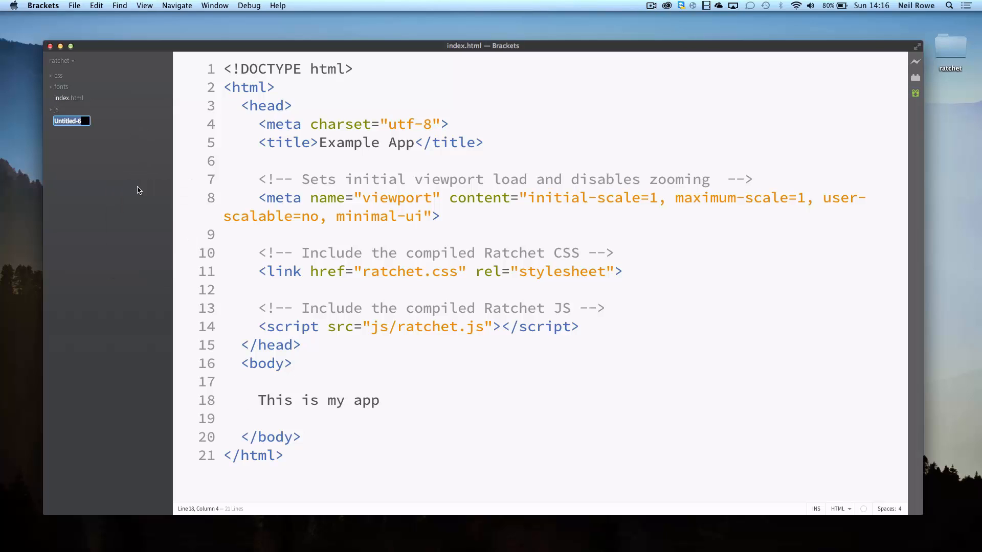
{"action": "type", "text": "conf"}
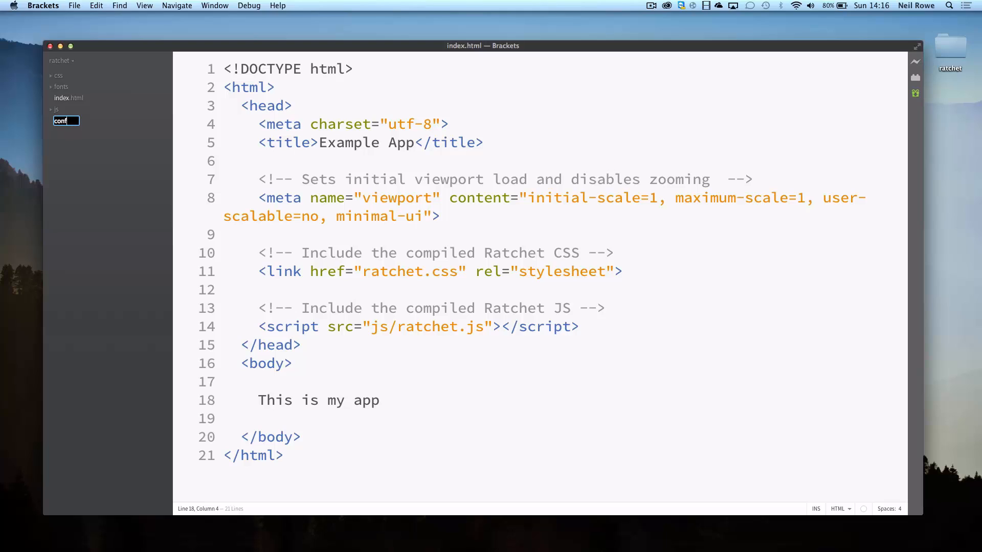
{"action": "type", "text": "config.xml"}
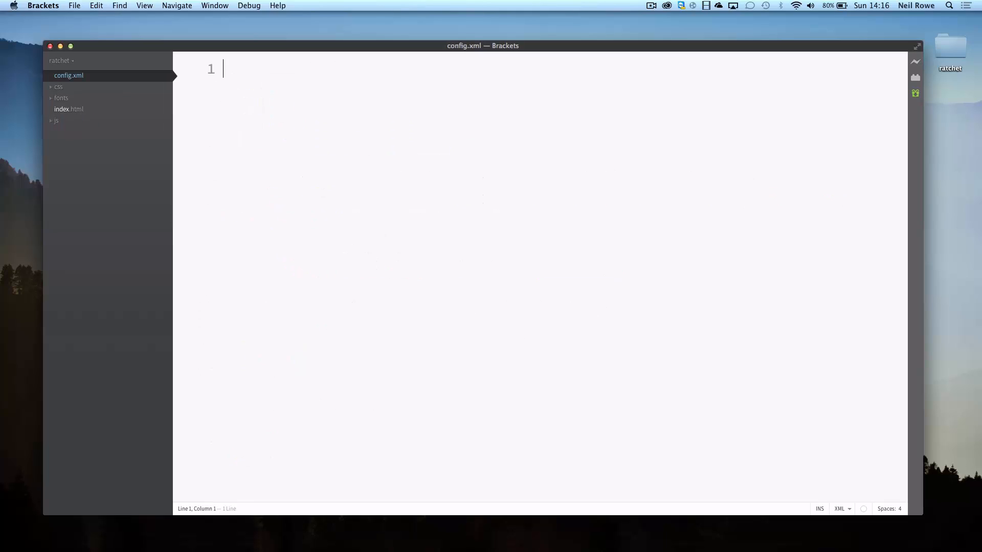
{"action": "mouse_move", "coordinate": [475, 138]}
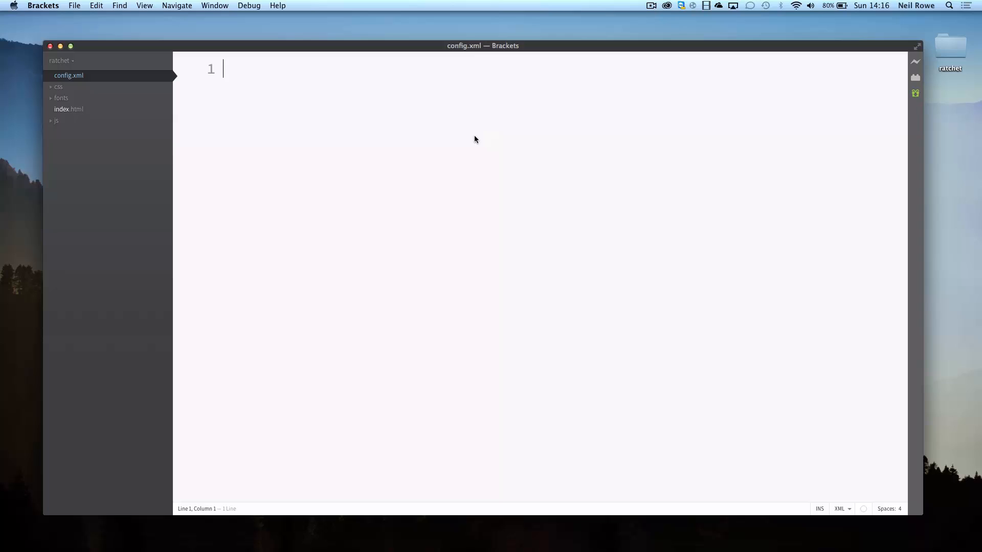
{"action": "mouse_move", "coordinate": [59, 85]}
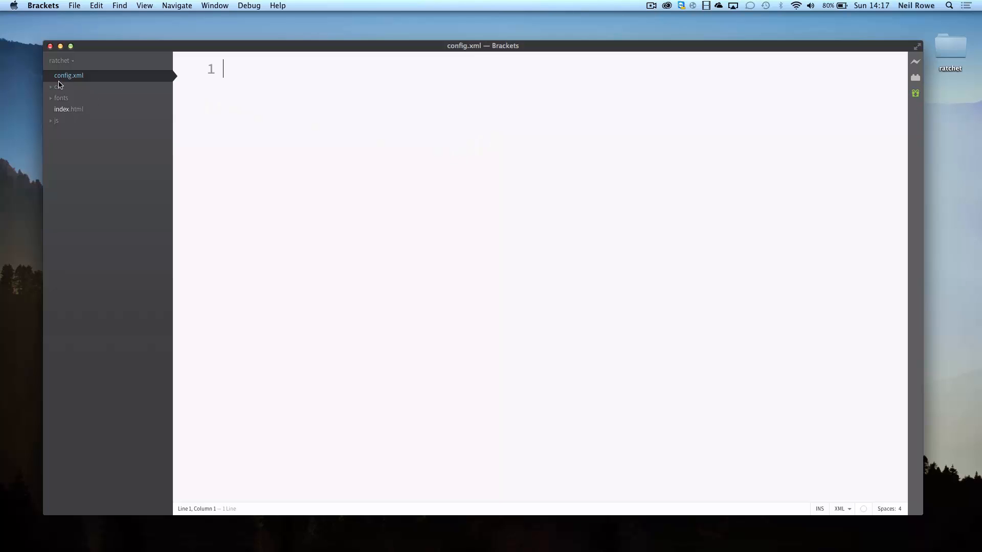
{"action": "double_click", "coordinate": [68, 75]}
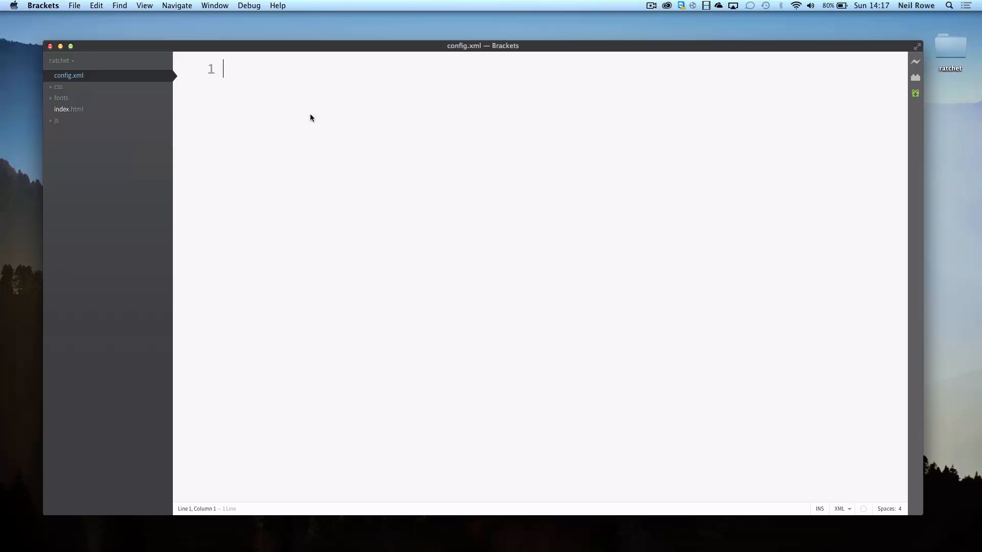
{"action": "mouse_move", "coordinate": [38, 96]}
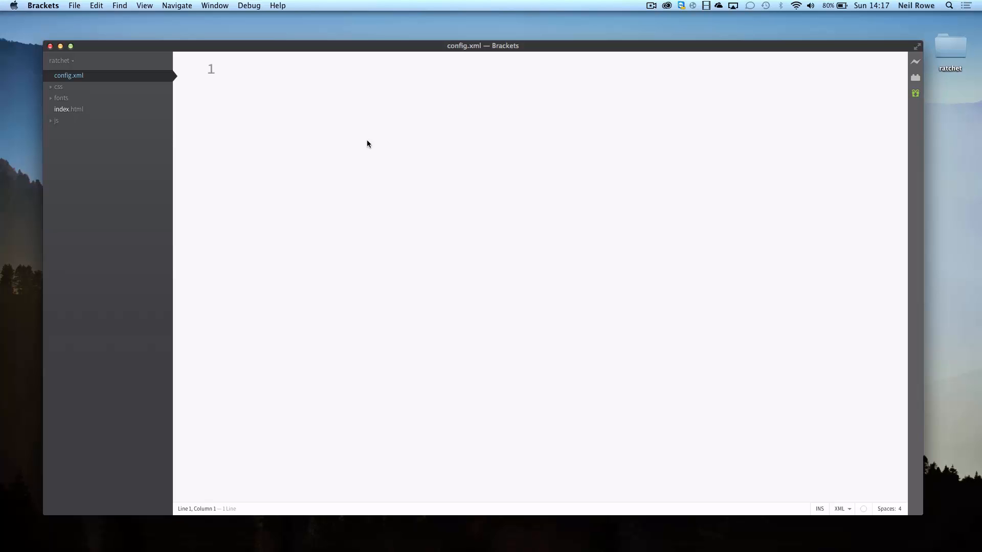
Write the XML declaration with version 1.0 and UTF-8 encoding, then begin a <widget tag below it.
{"action": "type", "text": "<?"}
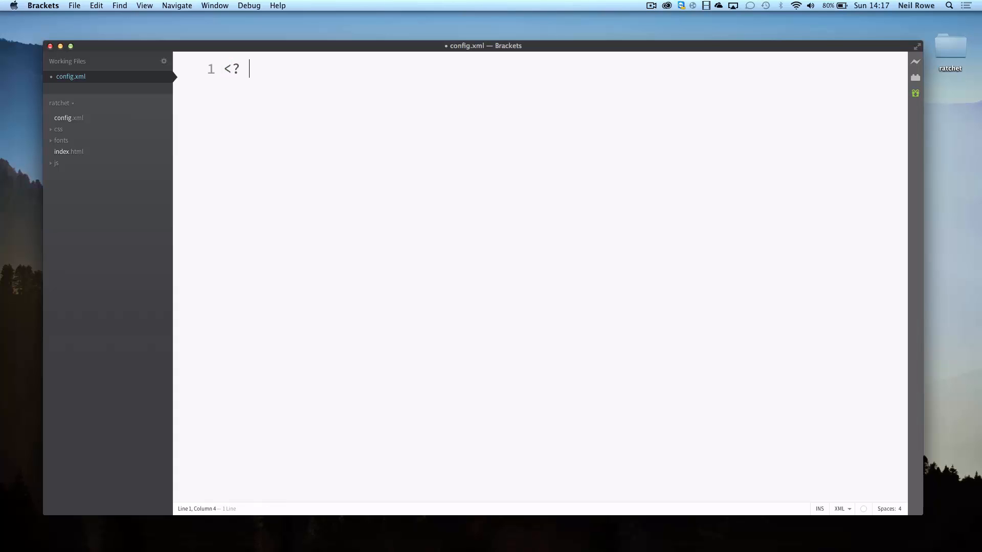
{"action": "type", "text": "xml versio"}
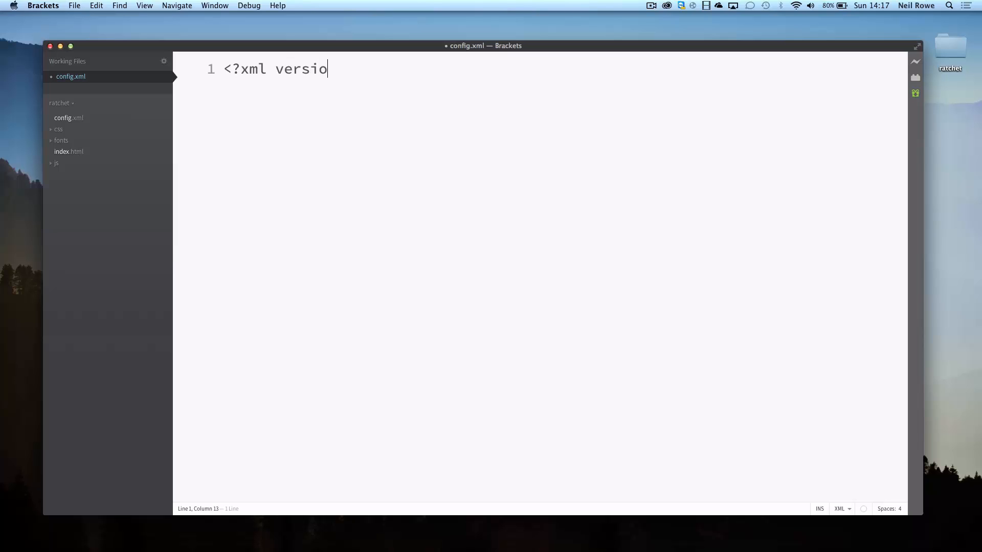
{"action": "type", "text": "n=\""}
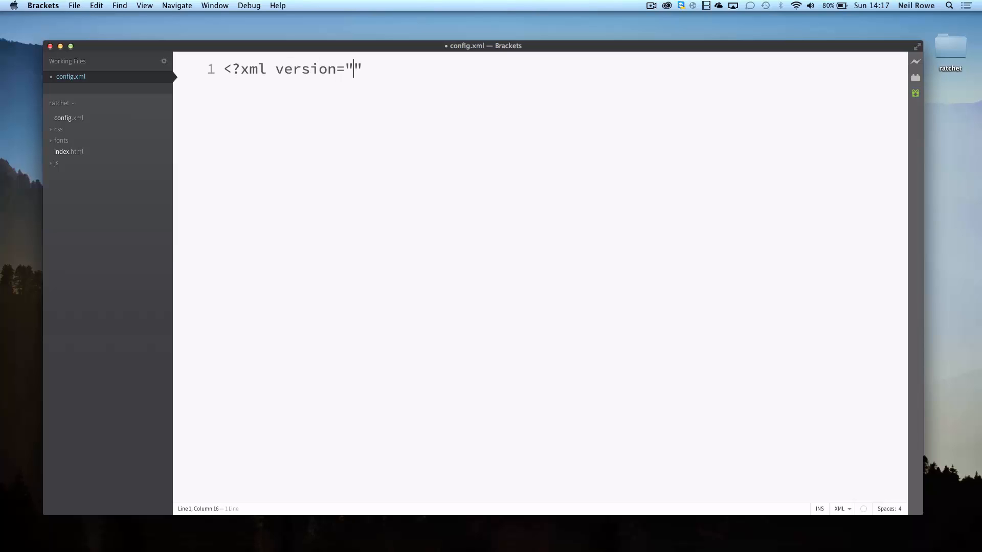
{"action": "type", "text": "1.0"}
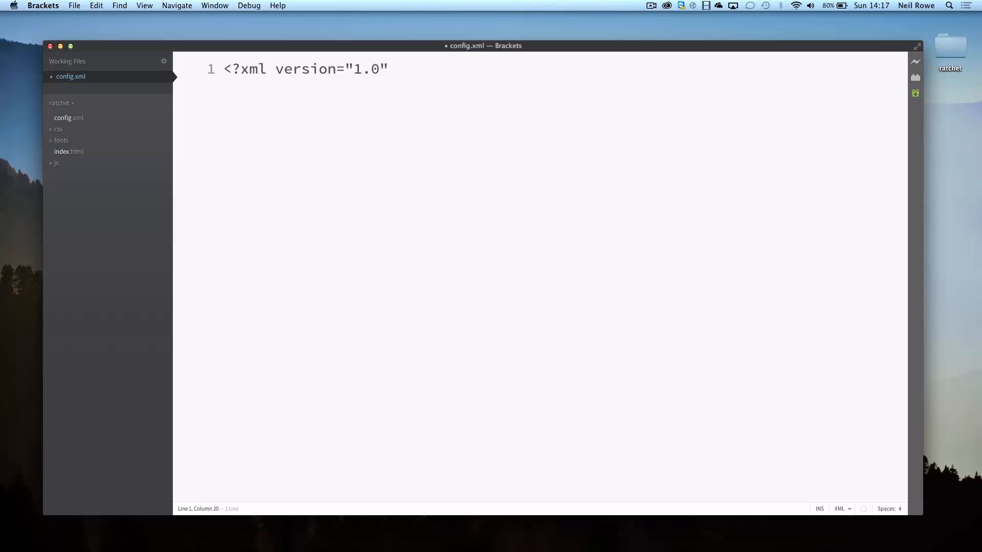
{"action": "type", "text": "en"}
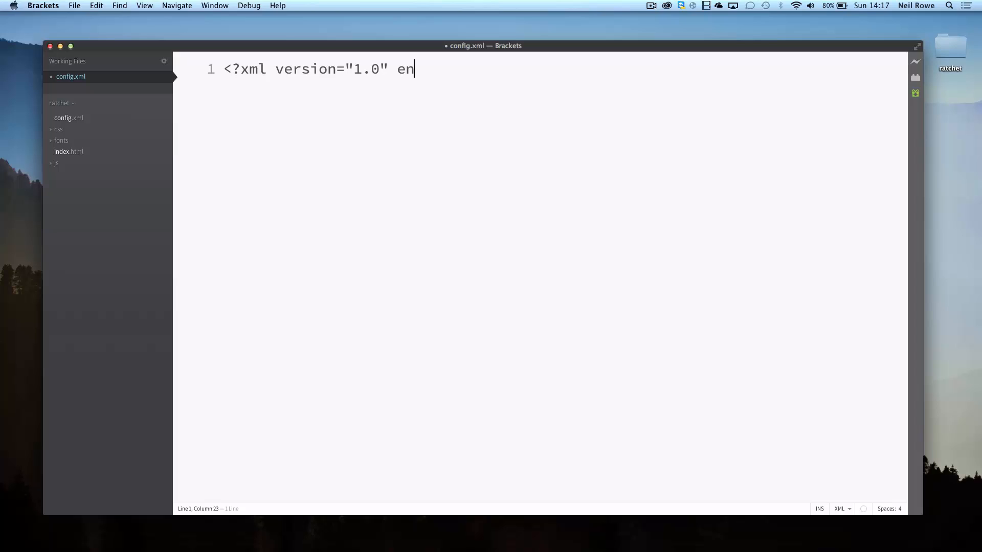
{"action": "type", "text": "coding="}
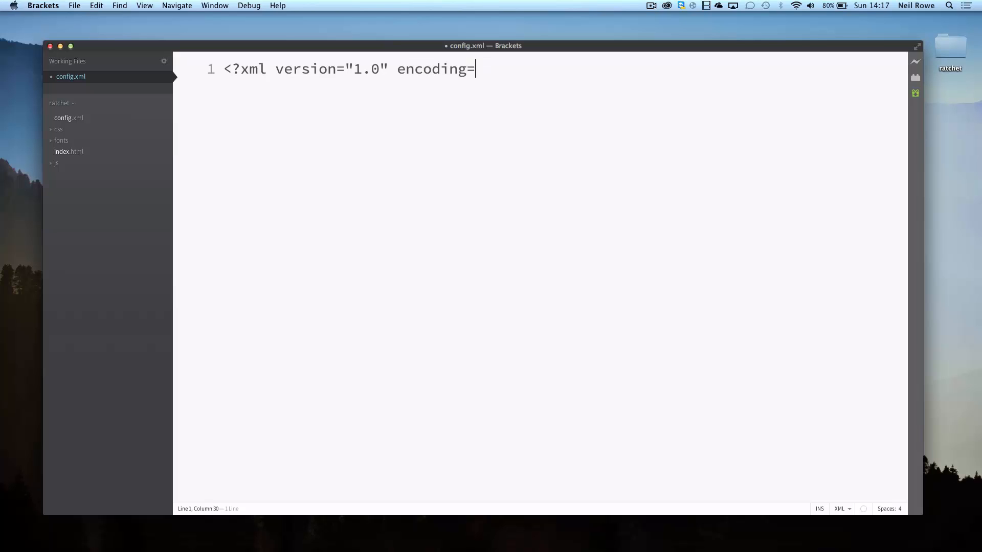
{"action": "type", "text": "\"UTF_"}
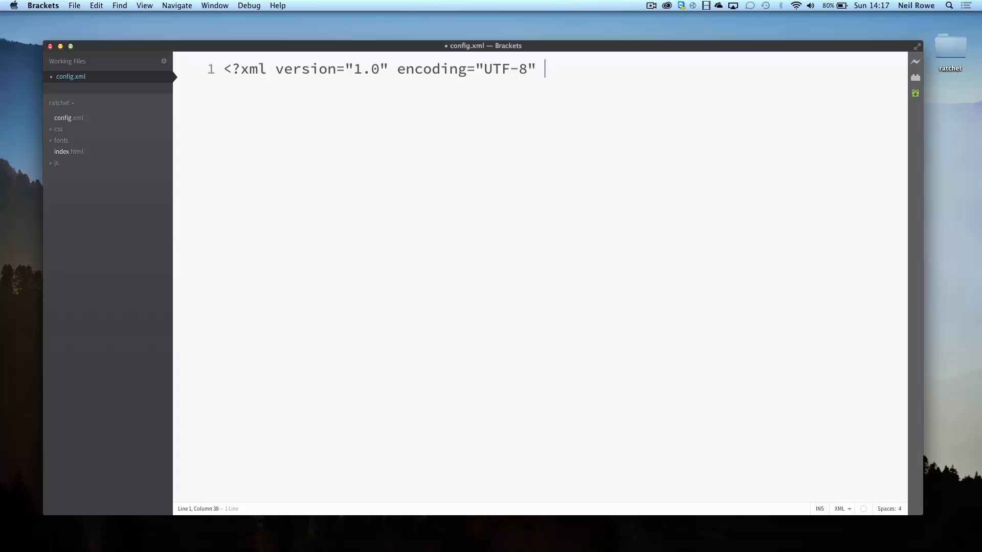
{"action": "type", "text": "?>"}
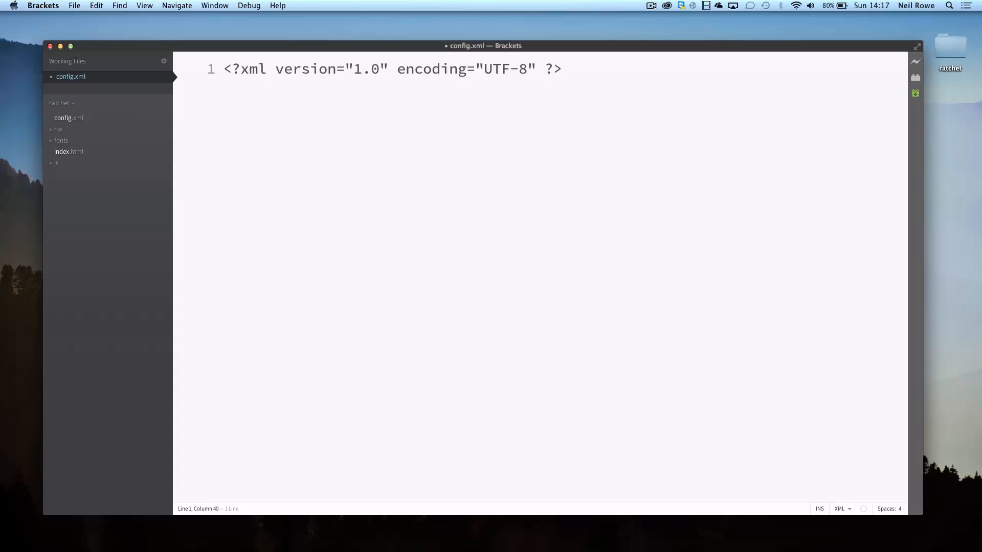
{"action": "key", "text": "Enter"}
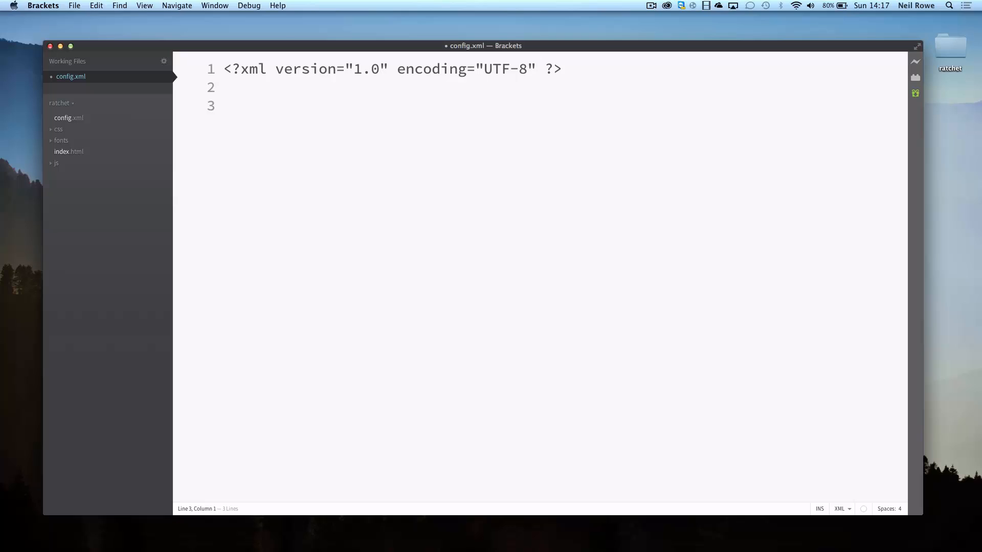
{"action": "type", "text": "<widget"}
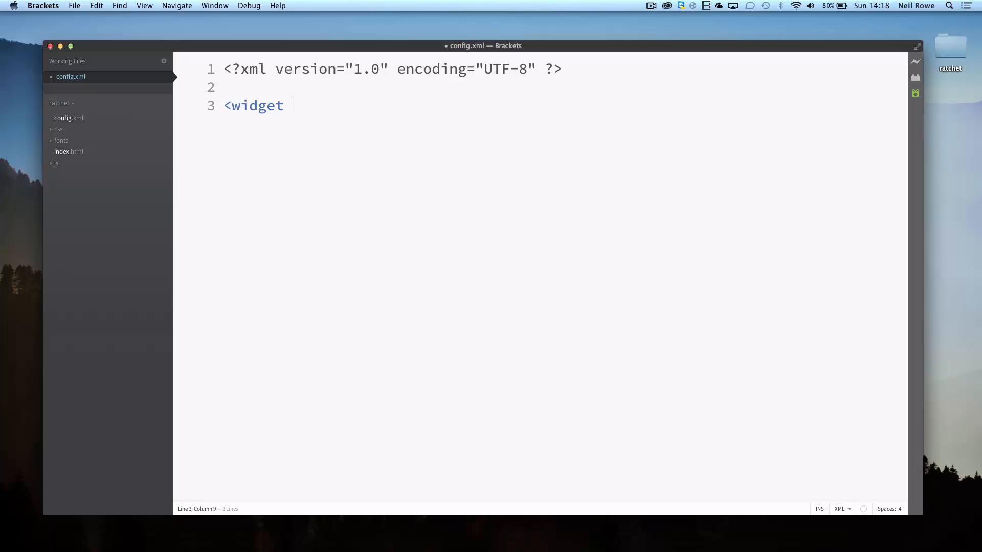
{"action": "type", "text": "xml"}
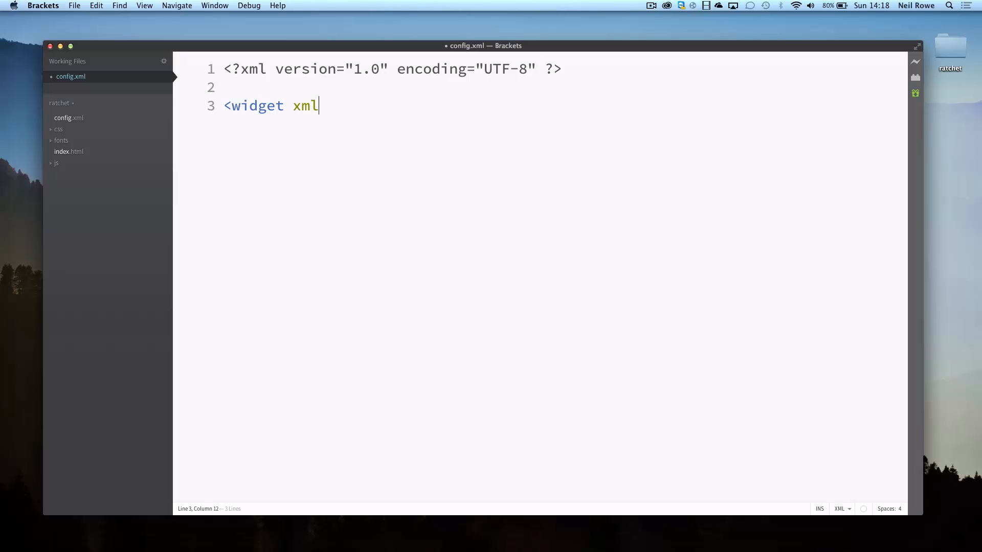
{"action": "type", "text": "ns"}
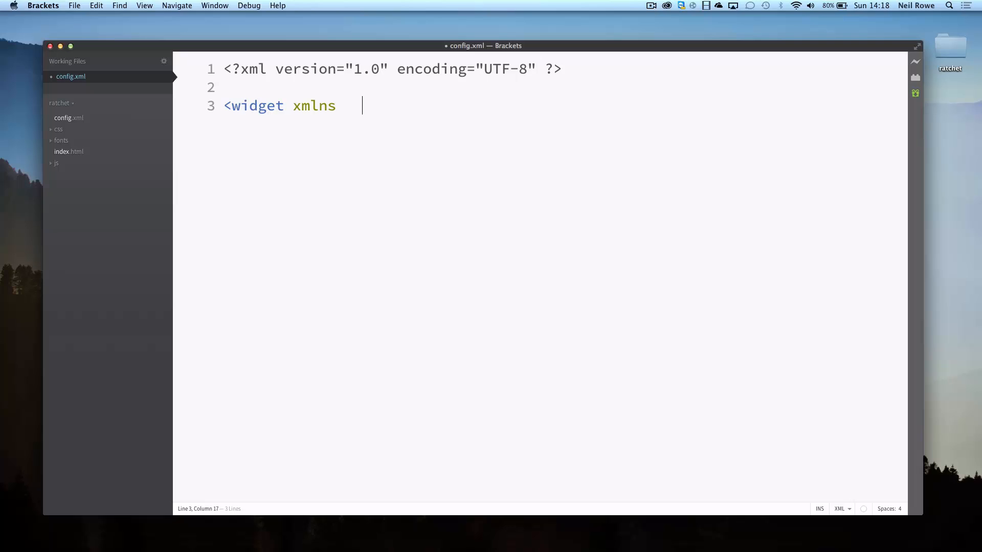
{"action": "type", "text": "= \"\""}
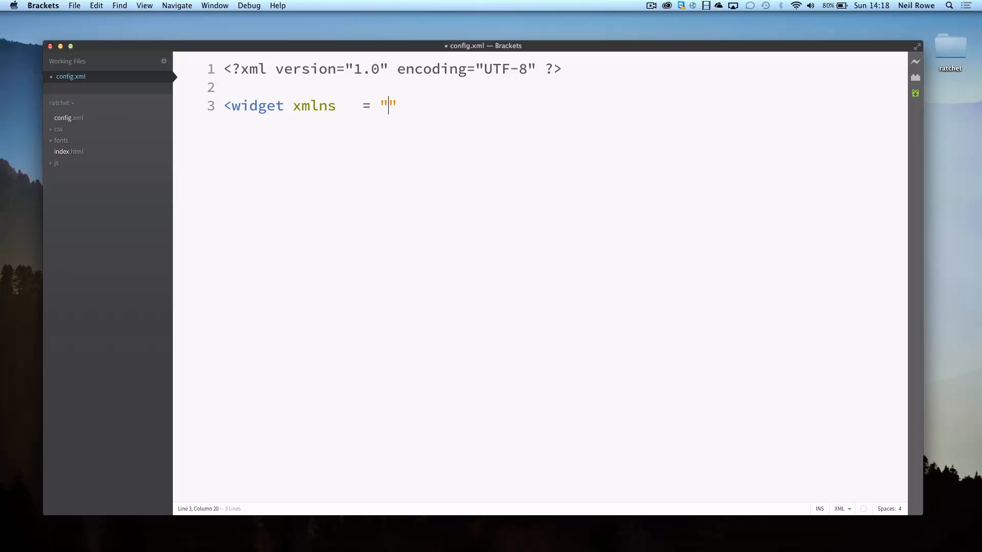
{"action": "type", "text": "http://"}
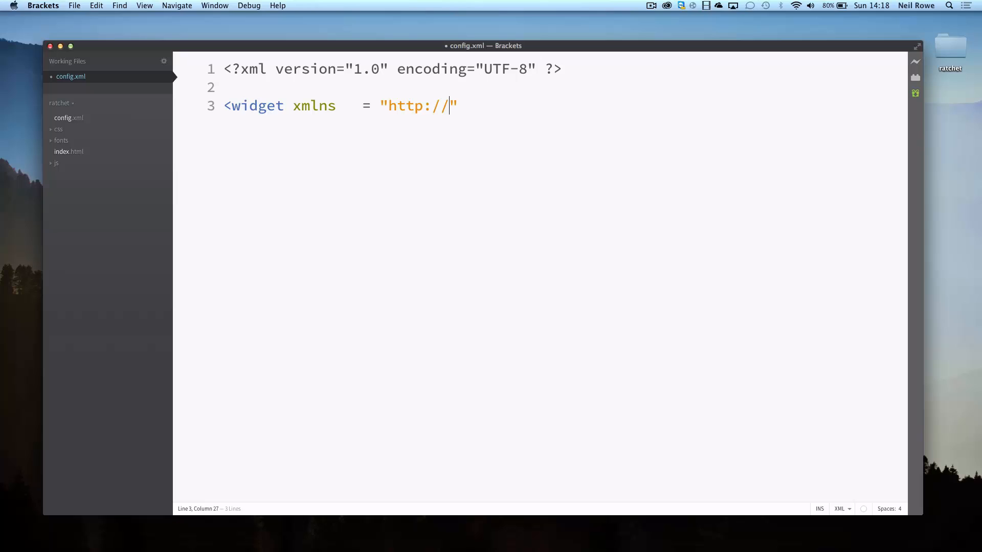
{"action": "type", "text": "wwww"}
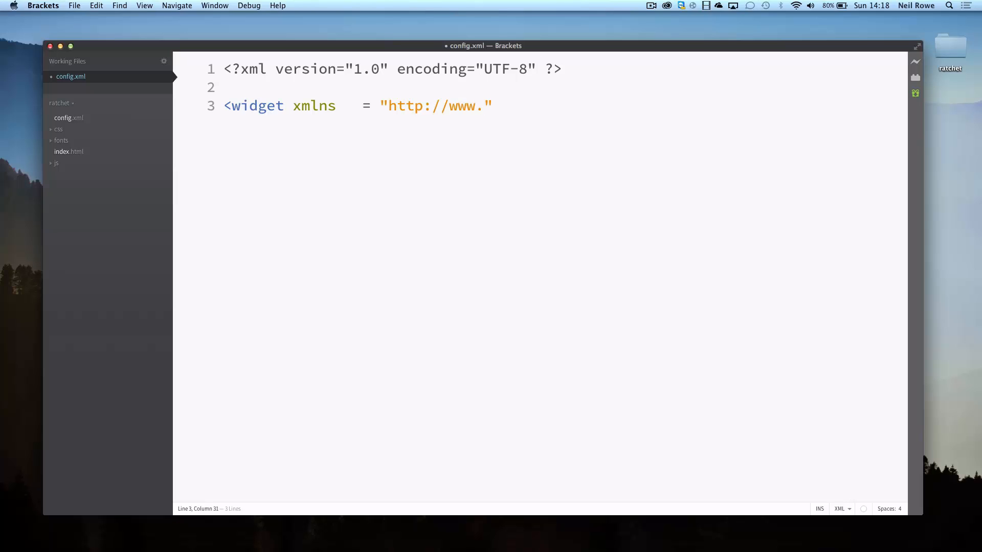
{"action": "type", "text": "w3.org/"}
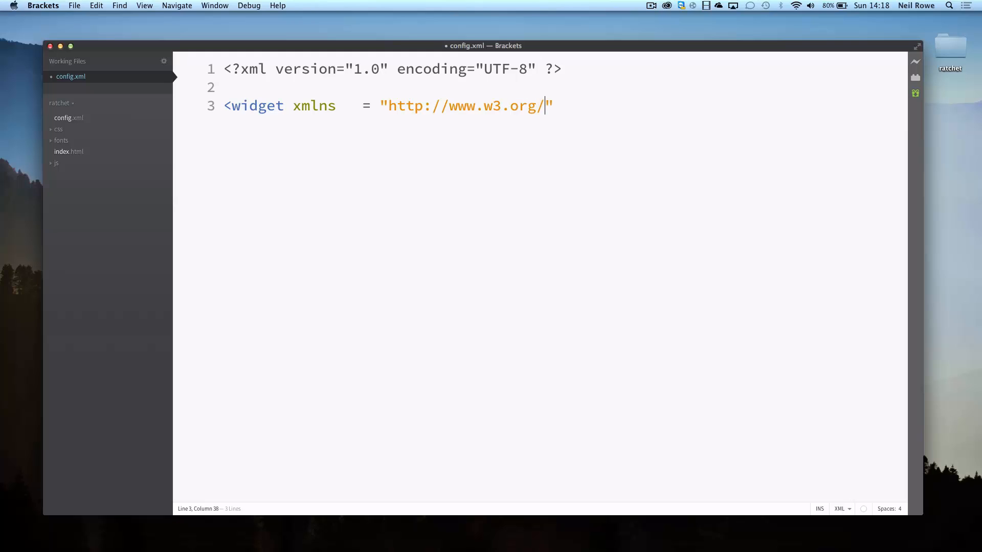
{"action": "type", "text": "ns?"}
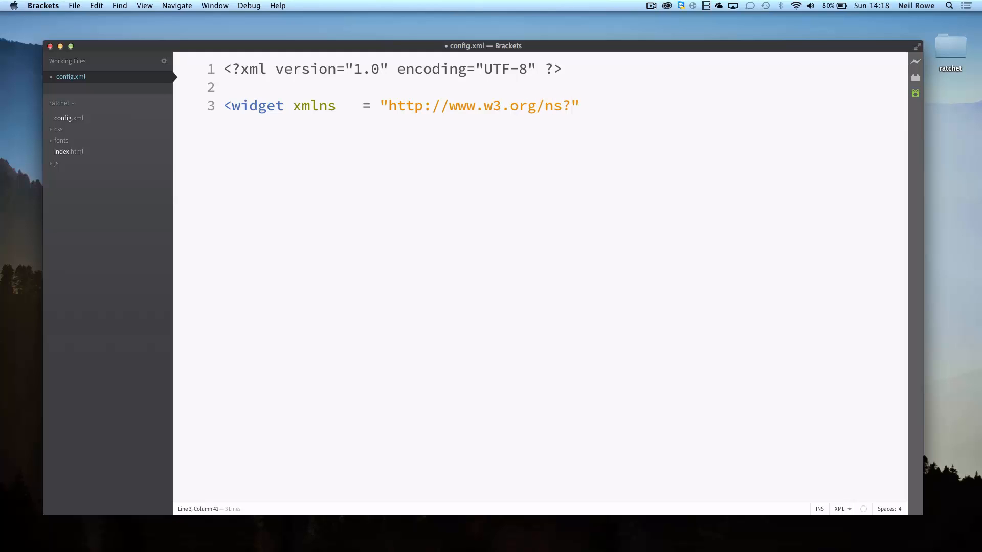
{"action": "type", "text": "/wid"}
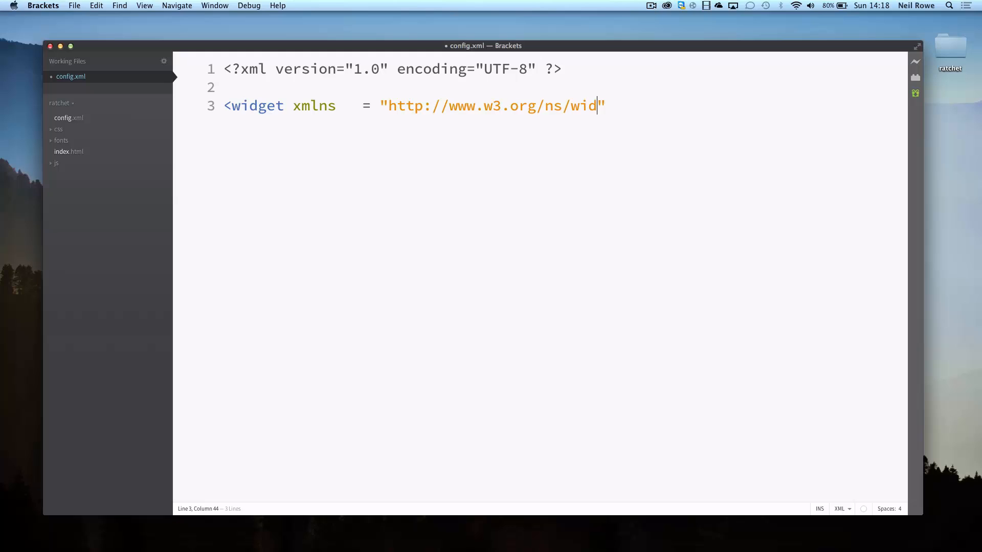
{"action": "type", "text": "gets"}
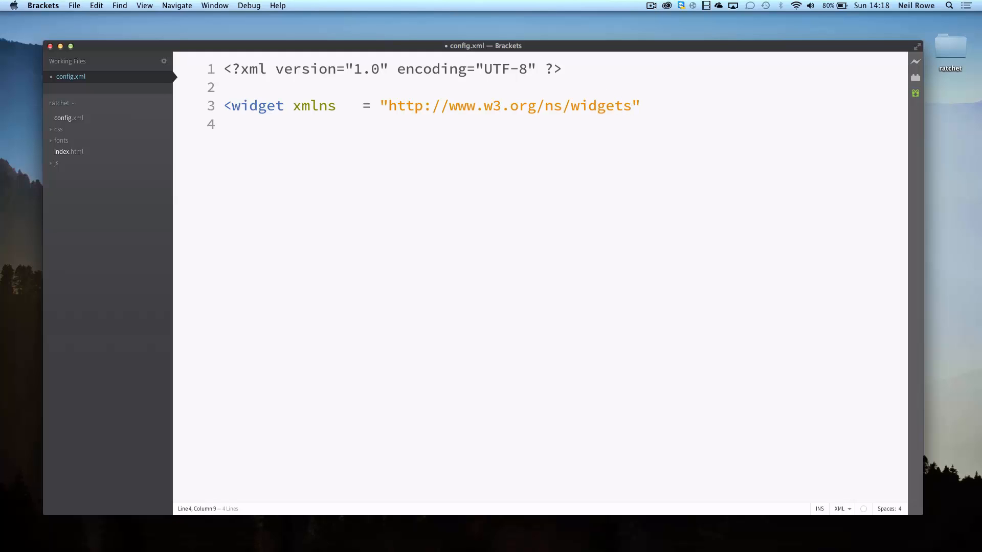
{"action": "type", "text": "xmlns:gap"}
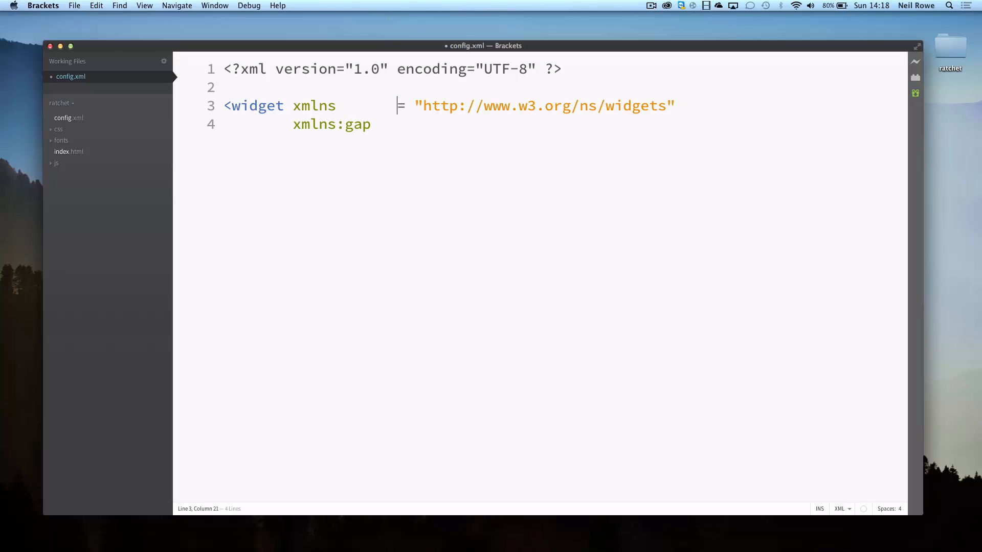
{"action": "type", "text": "= \""}
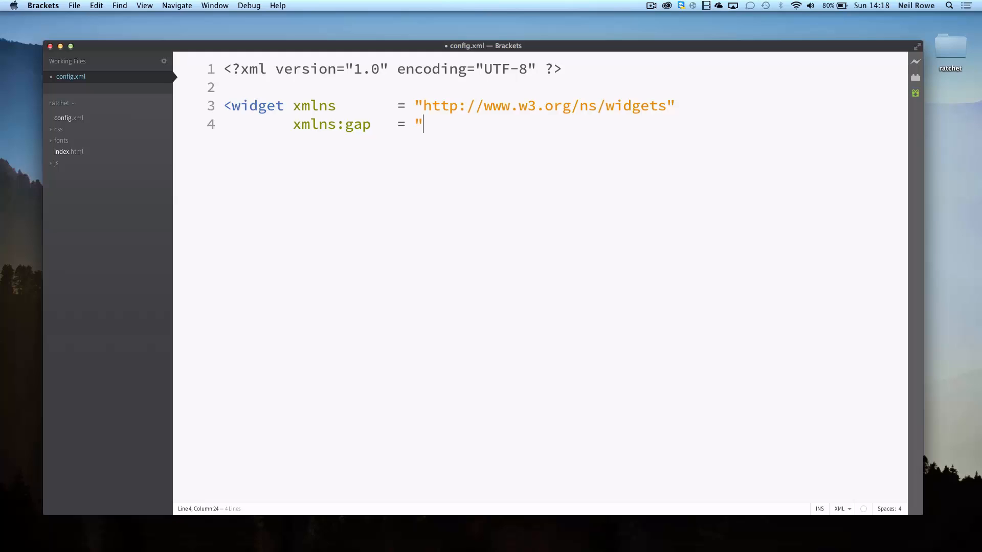
{"action": "type", "text": "http:"}
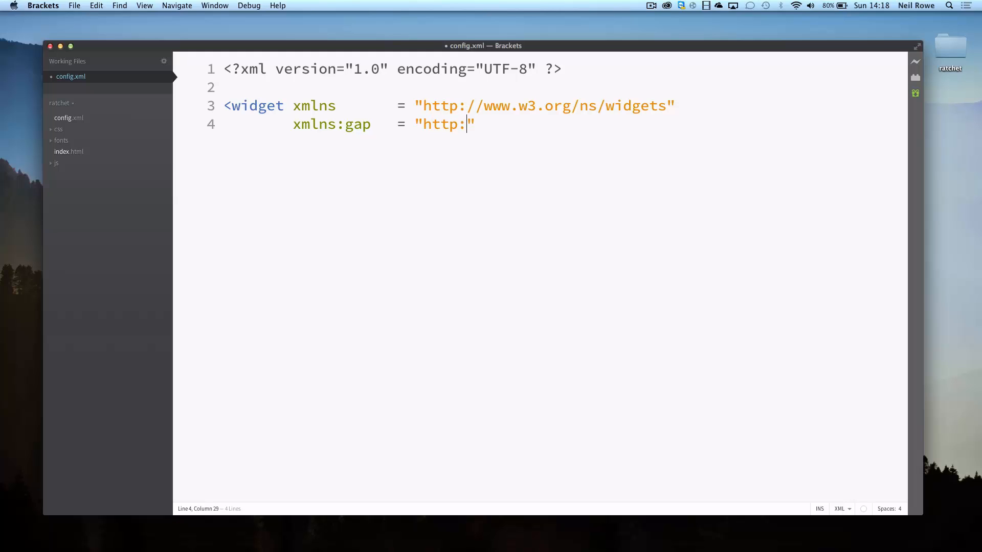
{"action": "type", "text": "//phonegap.c"}
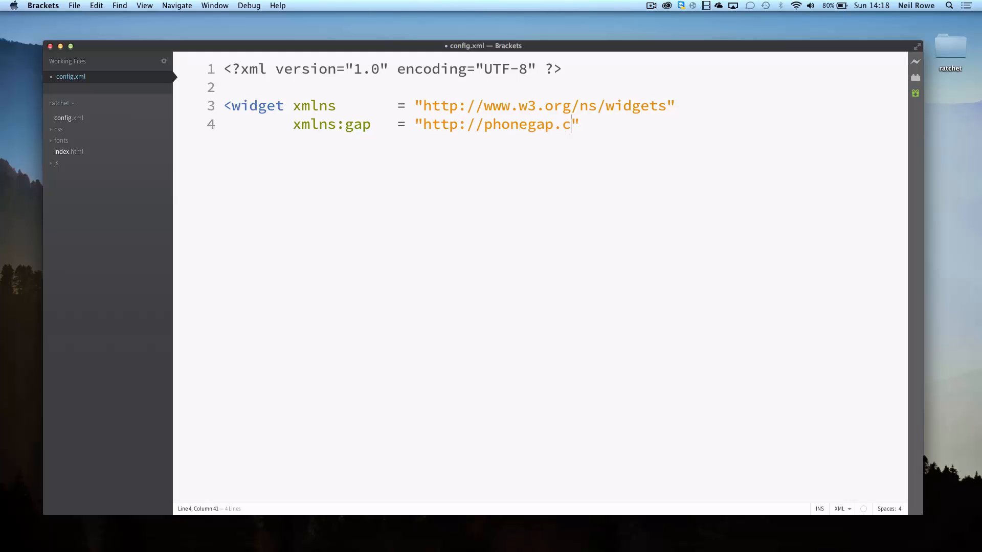
{"action": "type", "text": "om/ns/"}
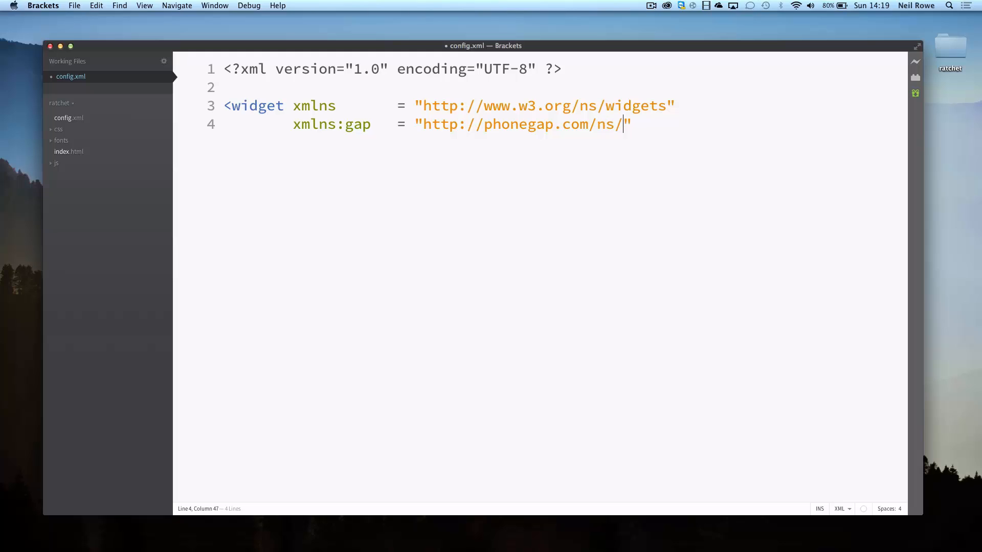
{"action": "type", "text": "1.9"}
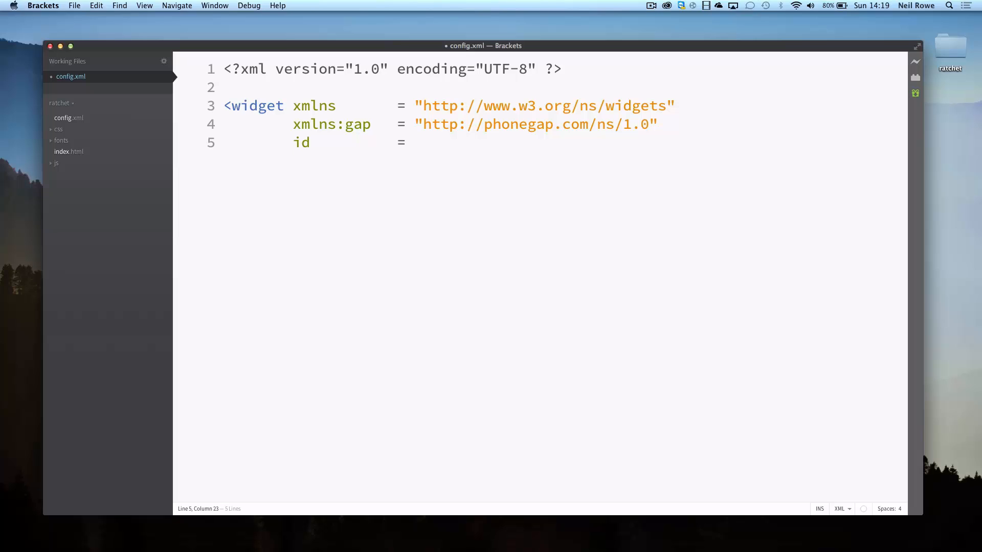
Add an id attribute and set it to the reverse-domain com.neilrowe.testapp.
{"action": "type", "text": "\"com.\""}
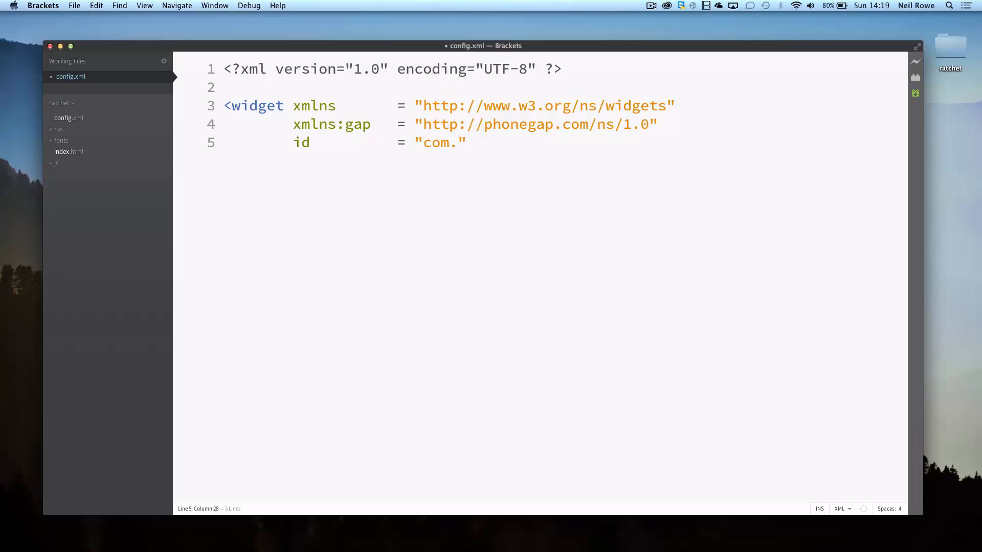
{"action": "type", "text": "yourname."}
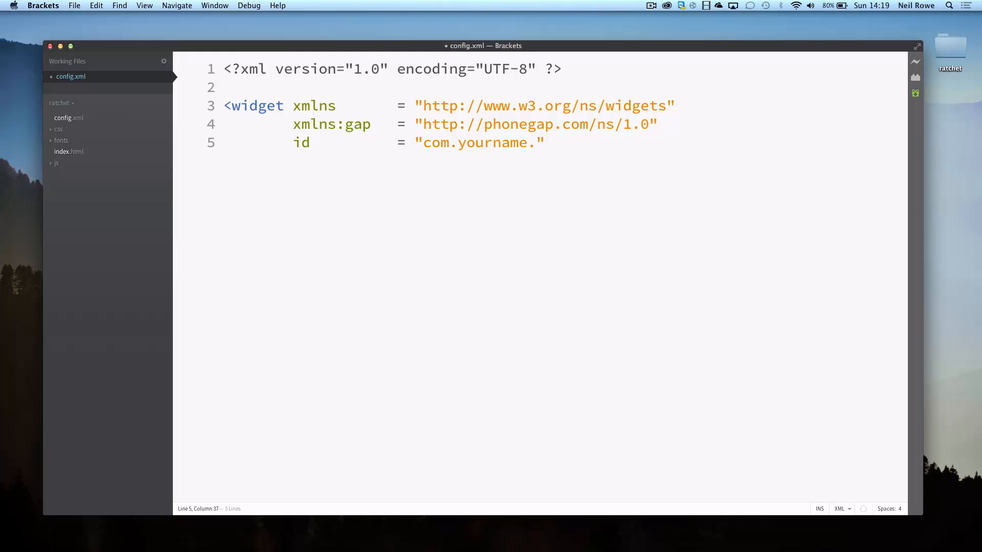
{"action": "type", "text": "appname"}
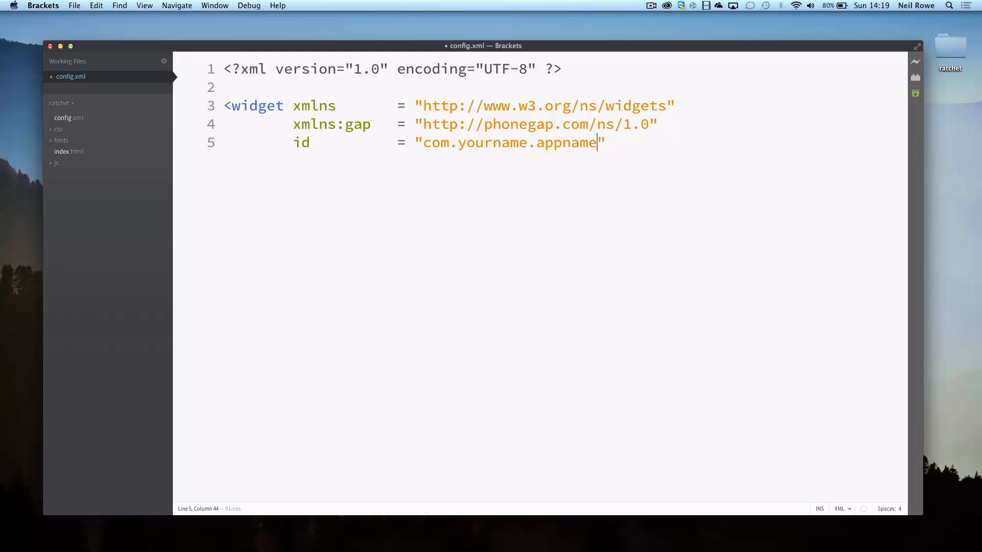
{"action": "left_click", "coordinate": [494, 142]}
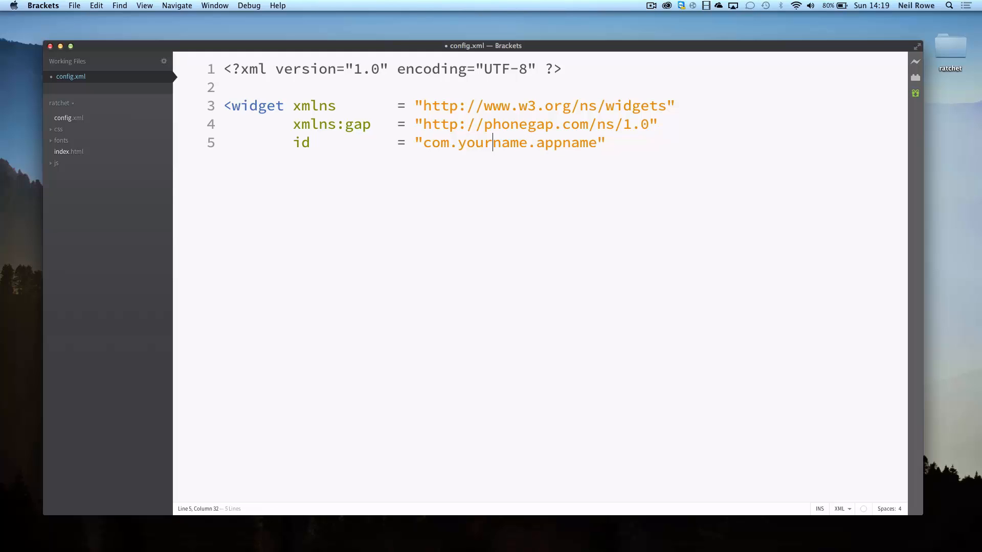
{"action": "key", "text": "Left"}
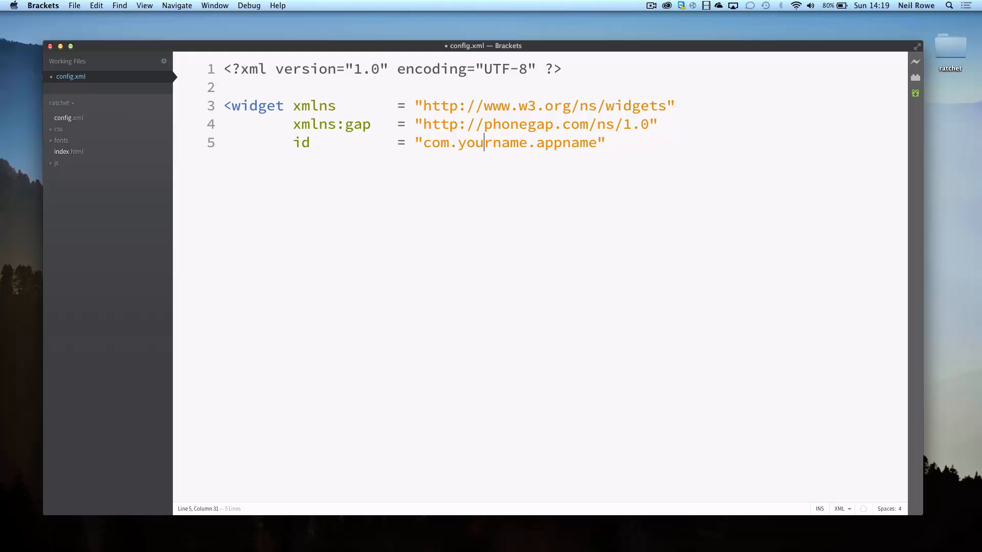
{"action": "left_click", "coordinate": [519, 142]}
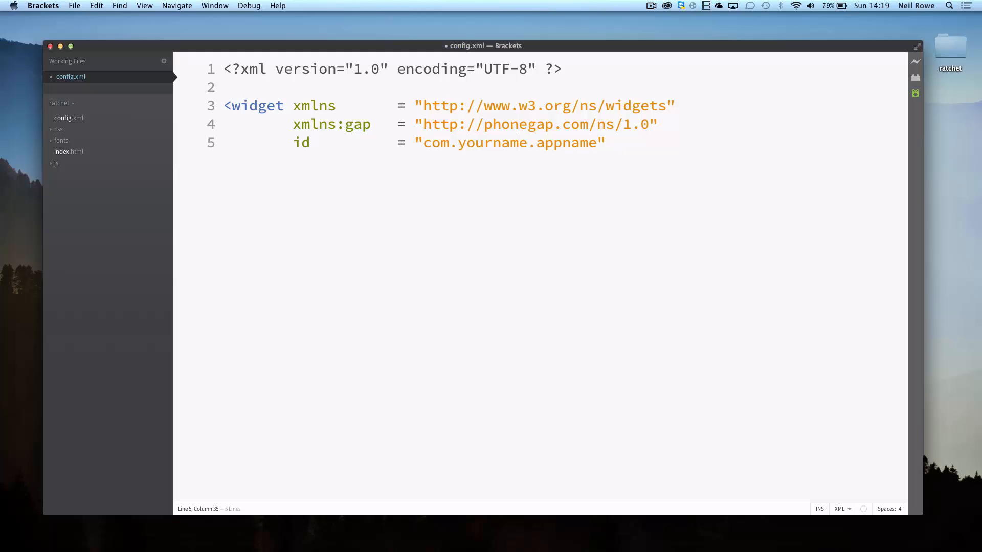
{"action": "double_click", "coordinate": [488, 143]}
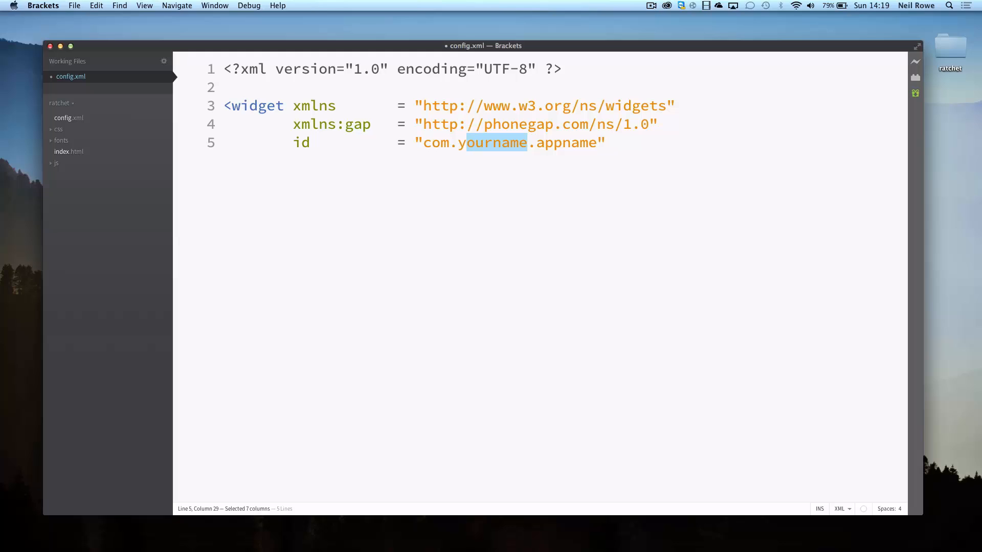
{"action": "type", "text": "neilrowe"}
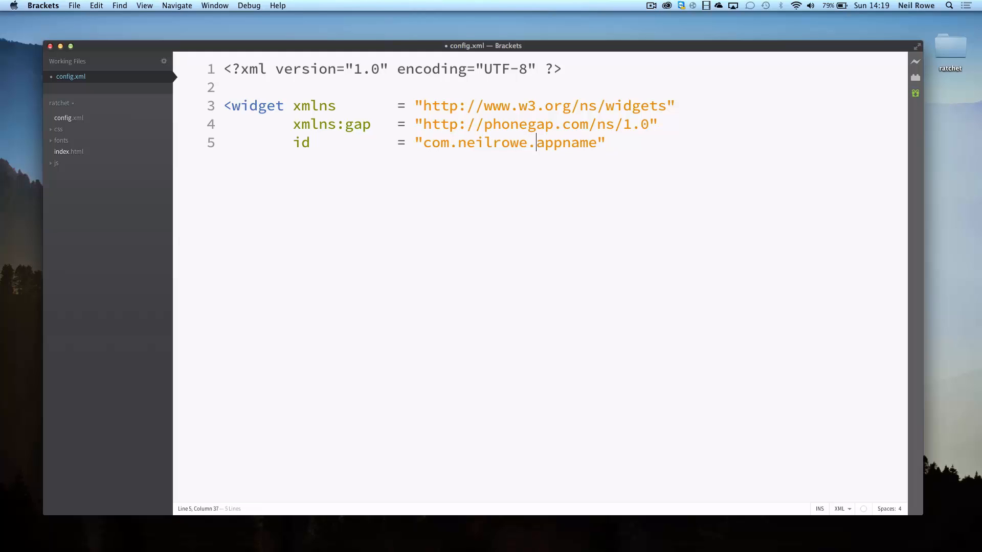
{"action": "type", "text": "te"}
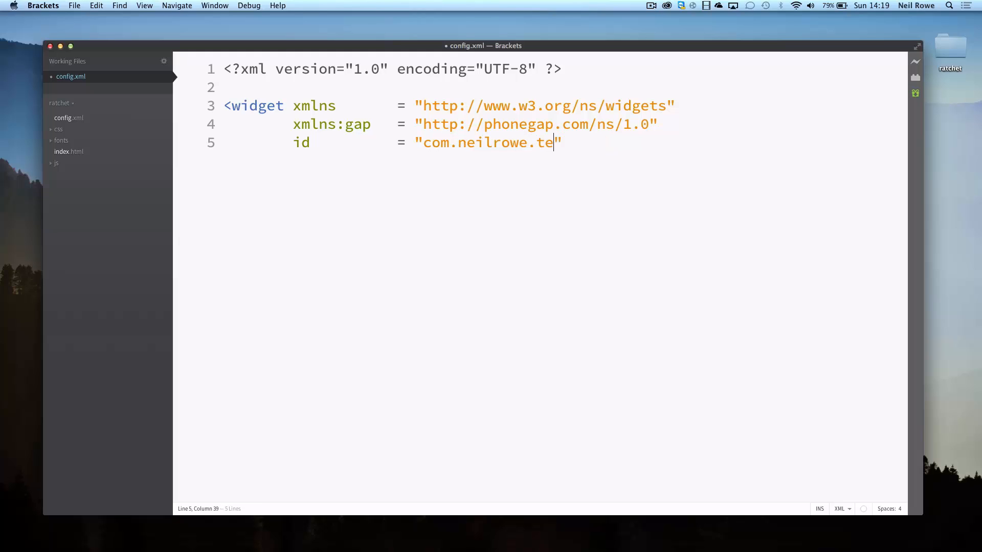
{"action": "type", "text": "stapp"}
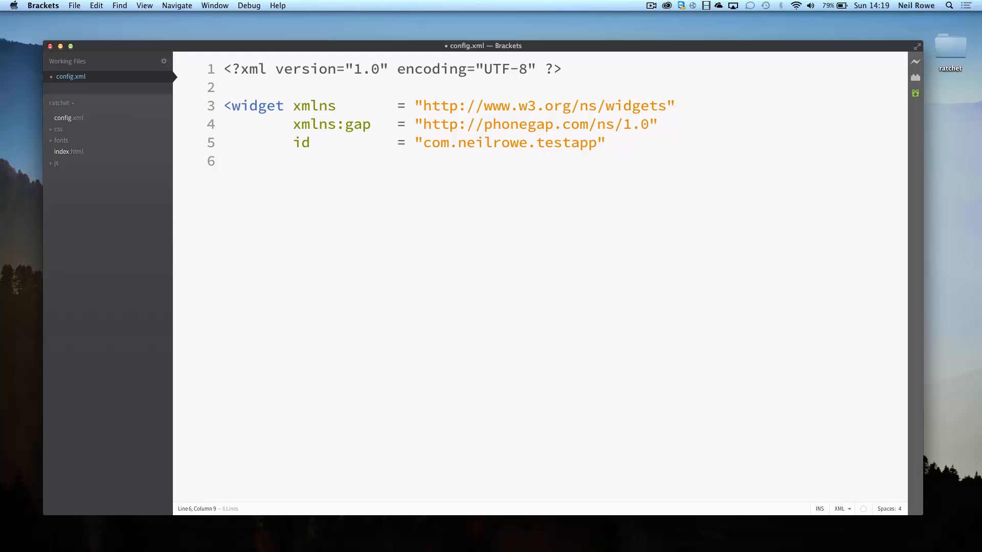
Give the widget versionCode 1 and version 1.0.0, close the tag, and add a </widget> closing tag.
{"action": "type", "text": "ver"}
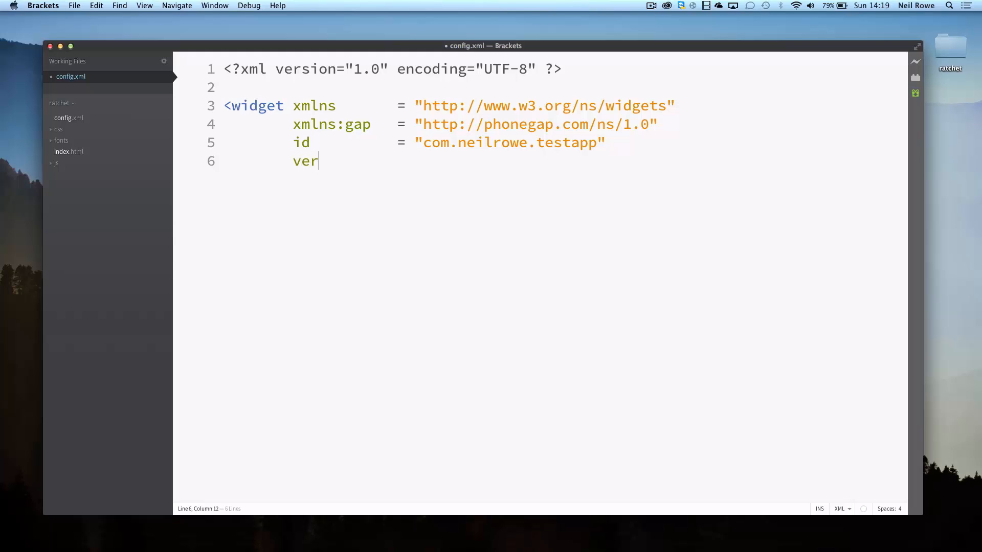
{"action": "type", "text": "sionCode"}
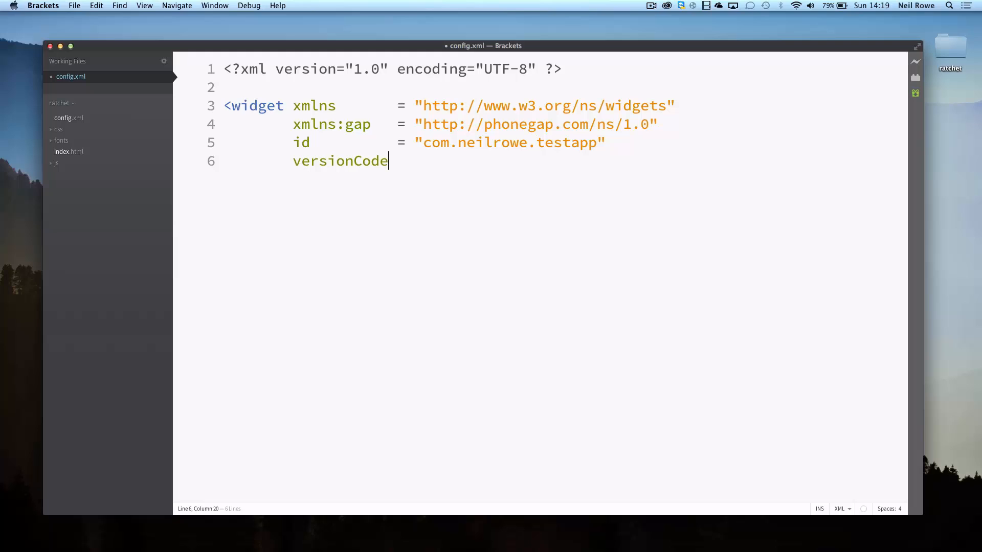
{"action": "type", "text": "= \""}
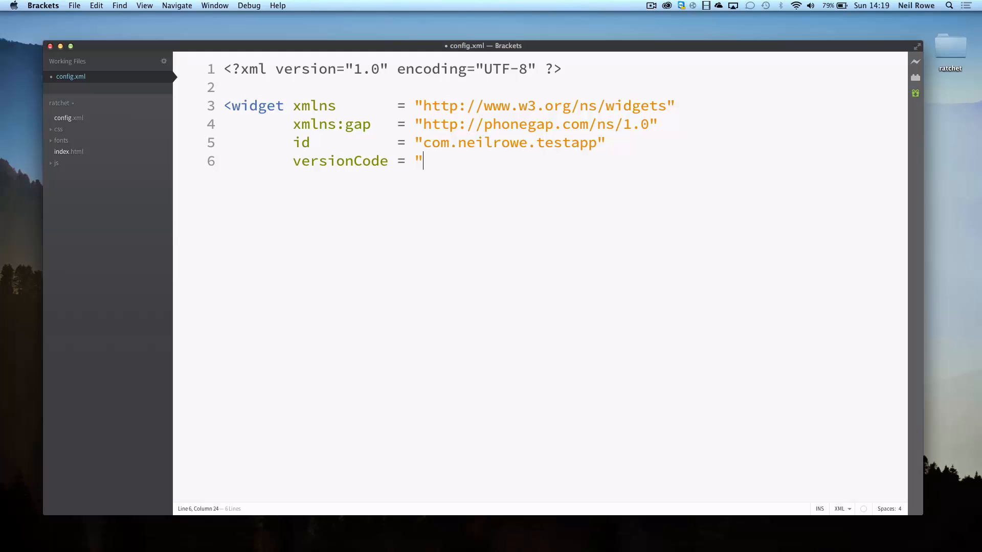
{"action": "type", "text": "\""}
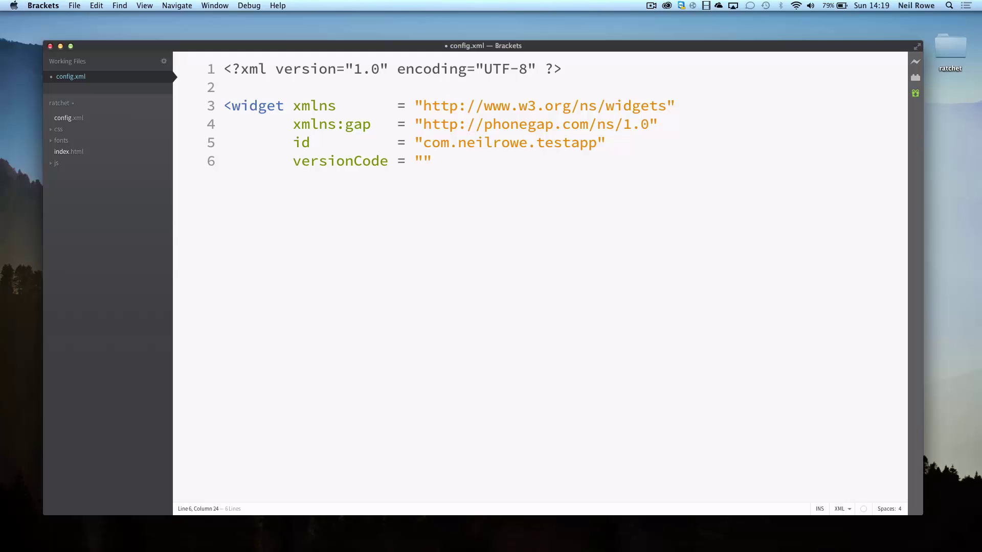
{"action": "type", "text": "3"}
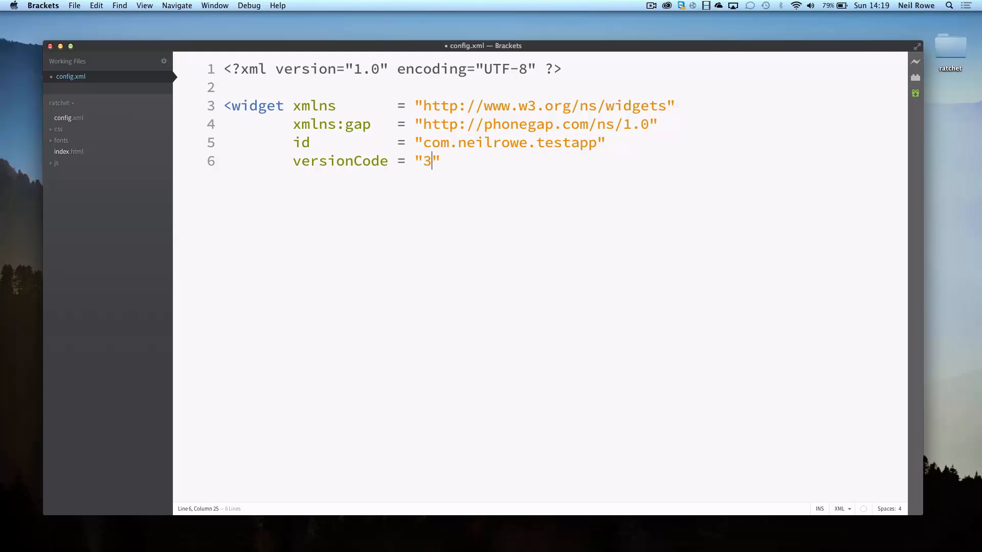
{"action": "key", "text": "Backspace"}
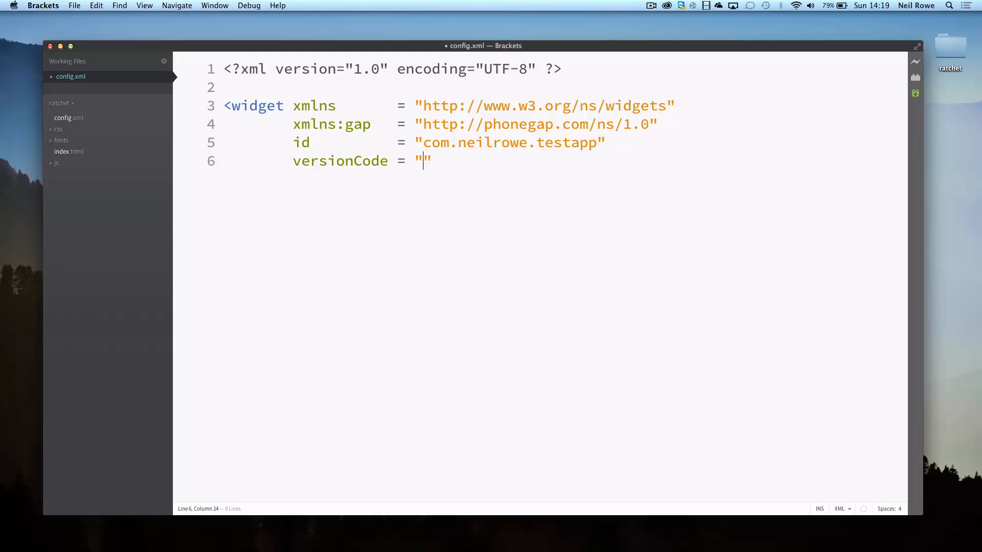
{"action": "type", "text": "1"}
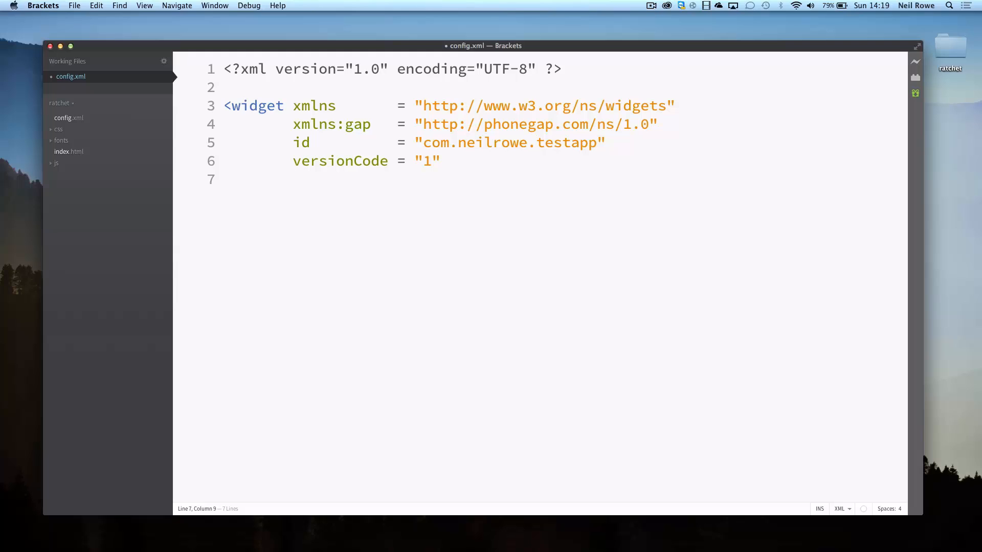
{"action": "type", "text": "version     = \""}
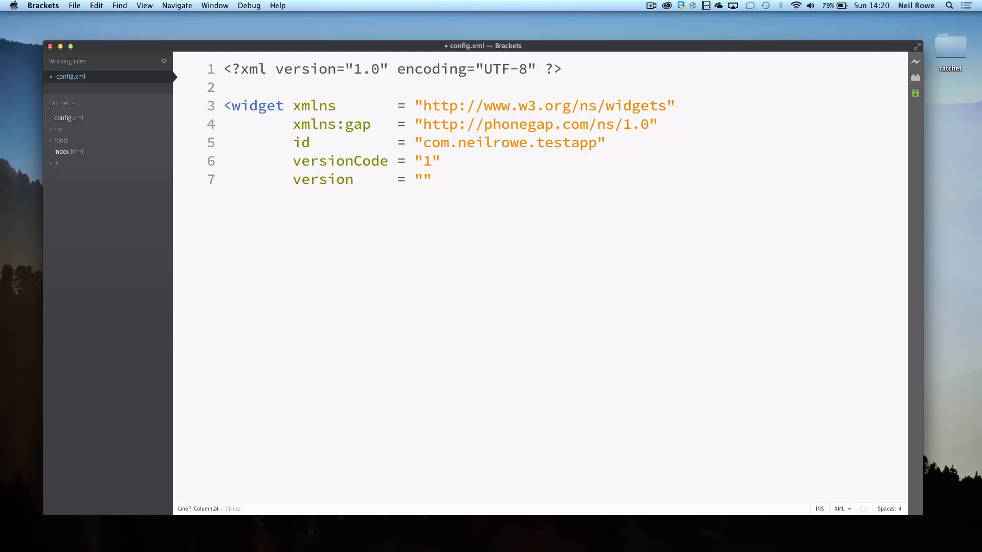
{"action": "type", "text": "1."}
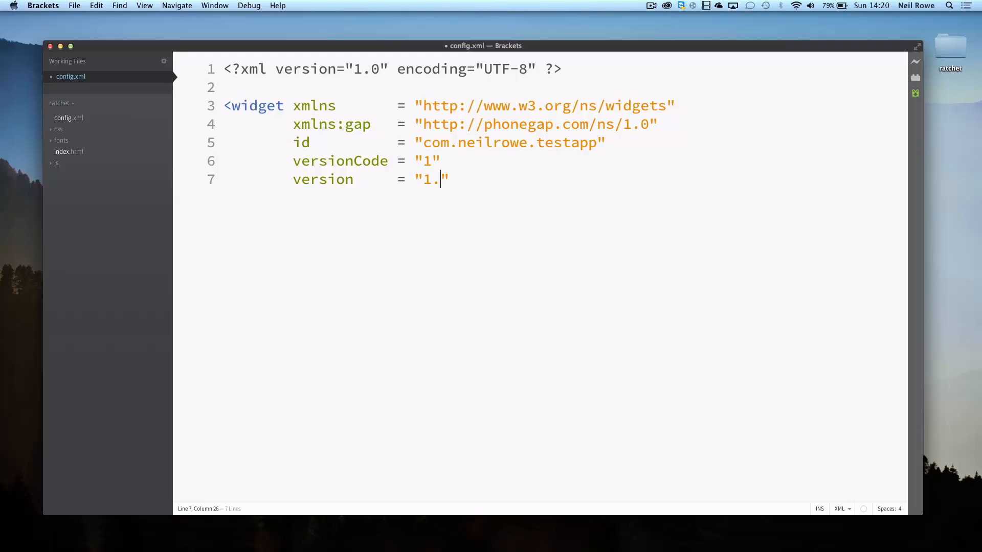
{"action": "type", "text": "0.0"}
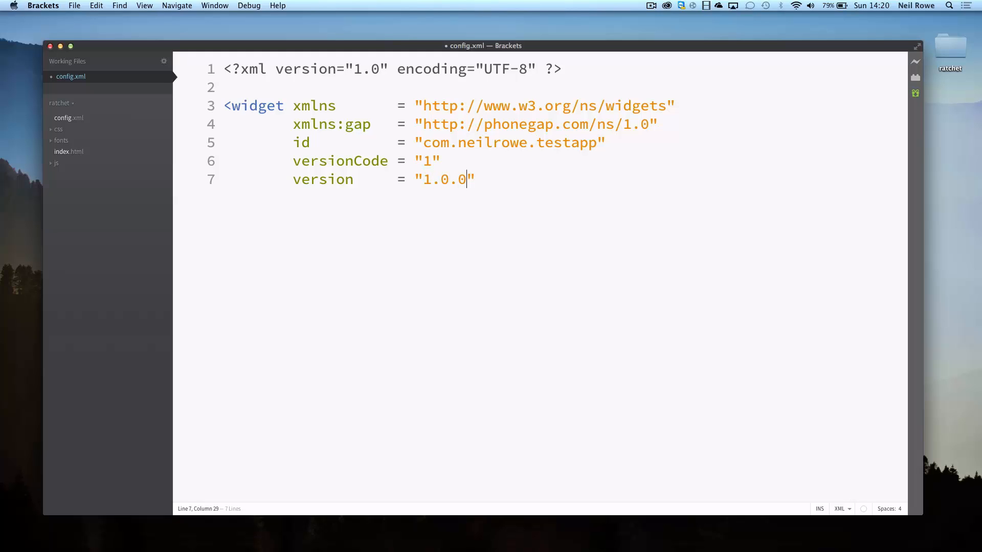
{"action": "type", "text": "2"}
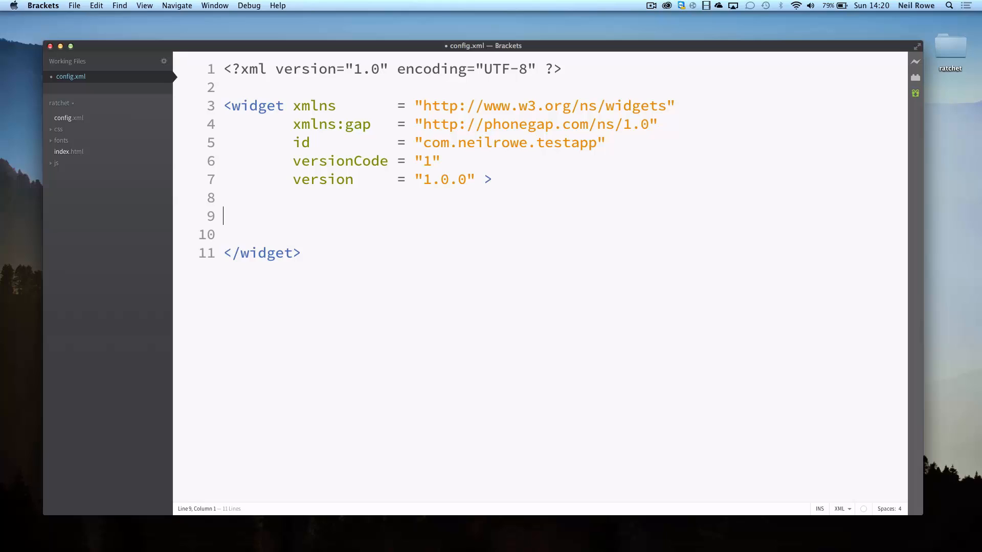
Add an indented <name> element containing My Amazing App.
{"action": "key", "text": "Tab"}
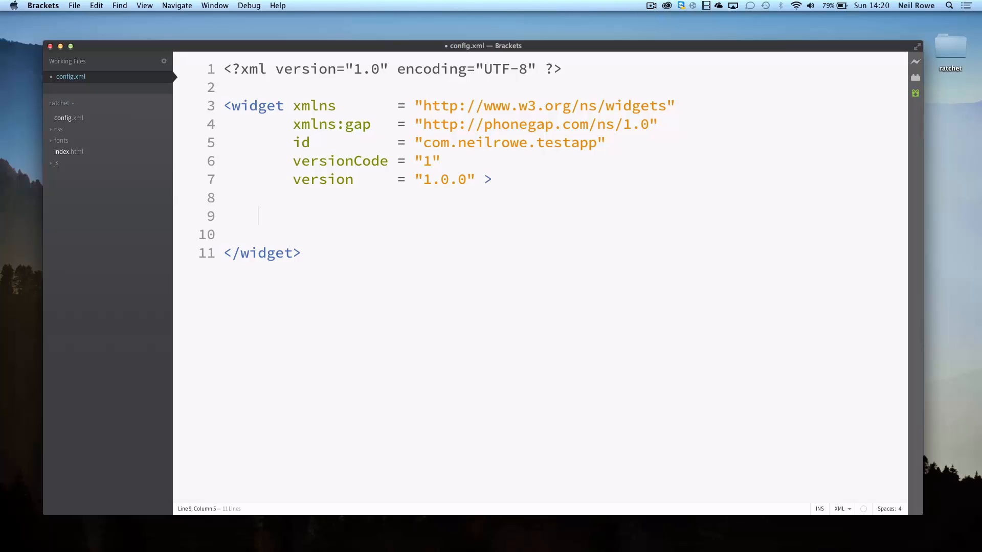
{"action": "type", "text": "<name"}
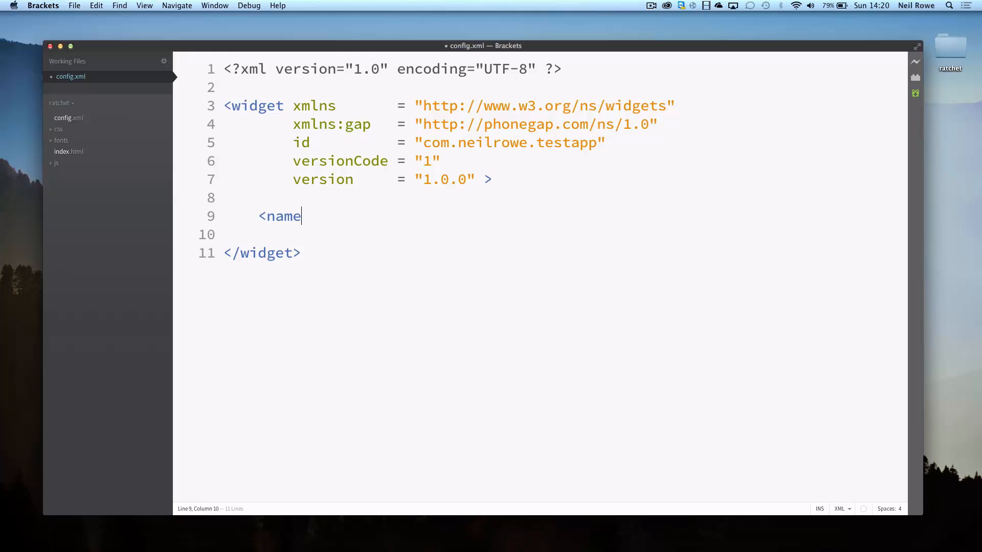
{"action": "type", "text": "></name>"}
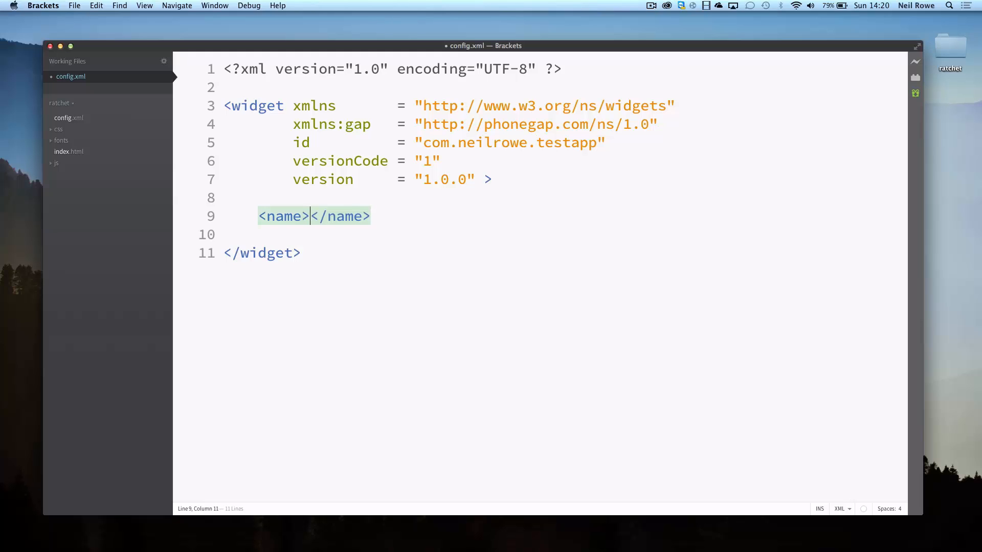
{"action": "type", "text": "My Amazong App"}
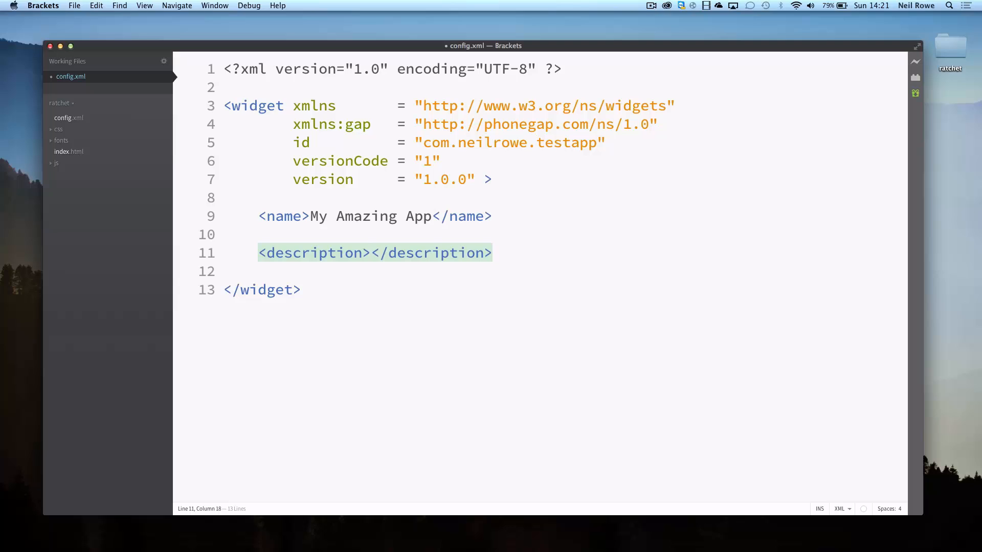
Add a <description> element reading 'This is my amazing pointless app.' and begin the author element.
{"action": "type", "text": "This is"}
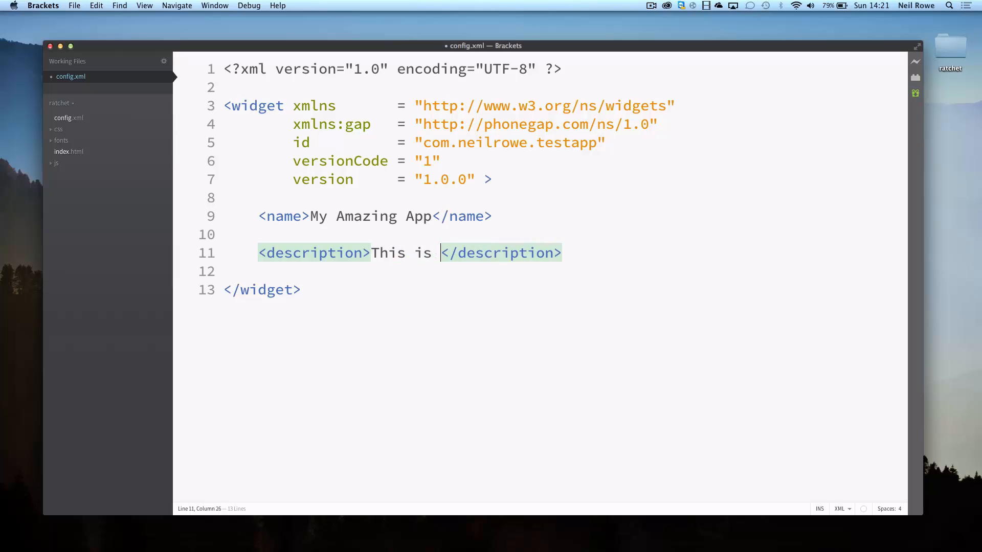
{"action": "type", "text": "my amazing poi"}
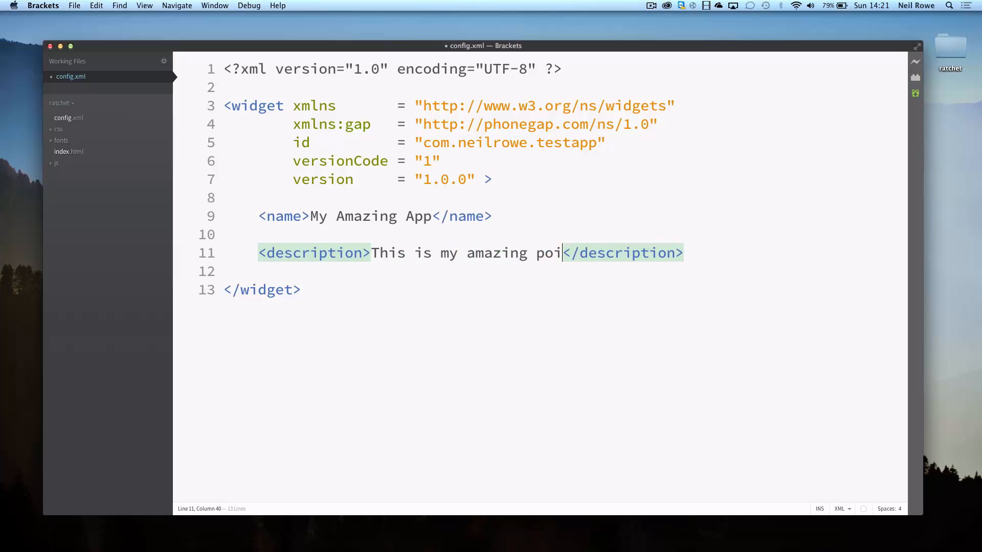
{"action": "type", "text": "ntless app."}
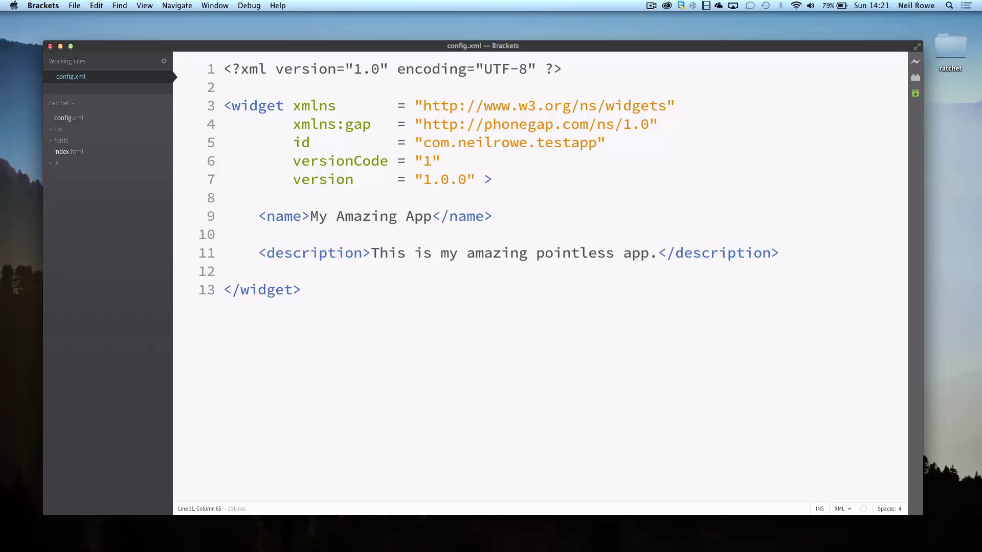
{"action": "type", "text": "<author>"}
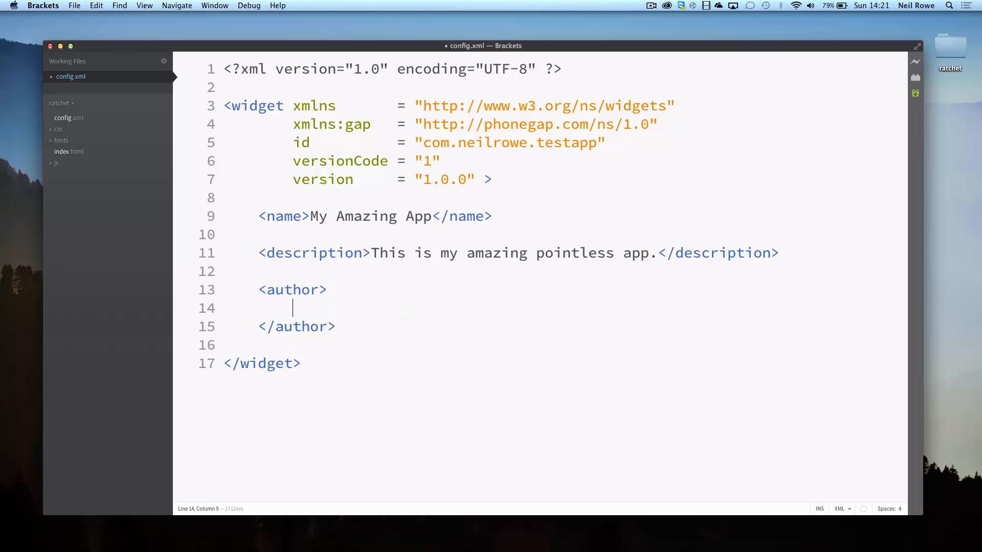
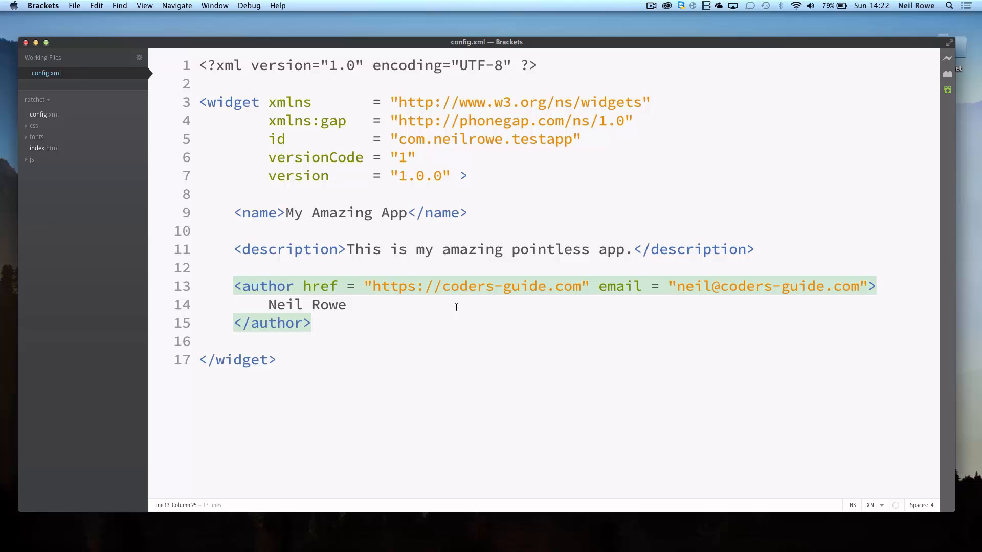
Fill the author element with Neil Rowe, an https coders-guide.com href and a neil@ contact email.
{"action": "left_click", "coordinate": [407, 286]}
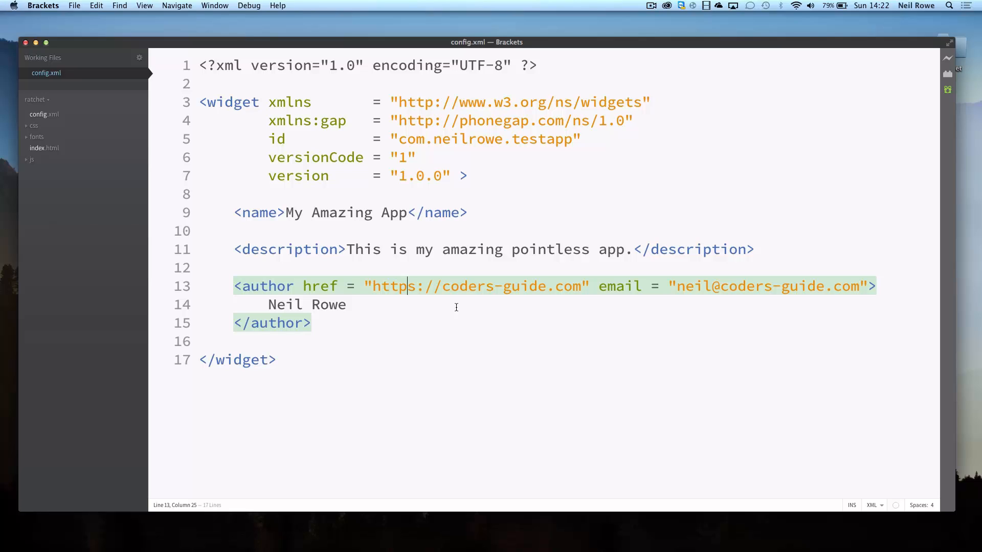
{"action": "left_click", "coordinate": [349, 323]}
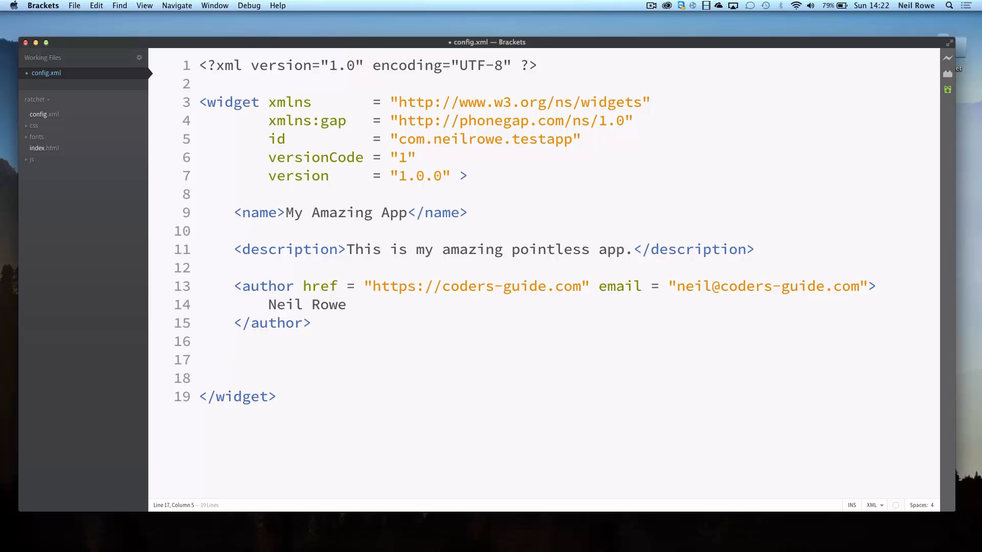
Add a preference element with name orientation and a value attribute set to portrait.
{"action": "type", "text": "<p"}
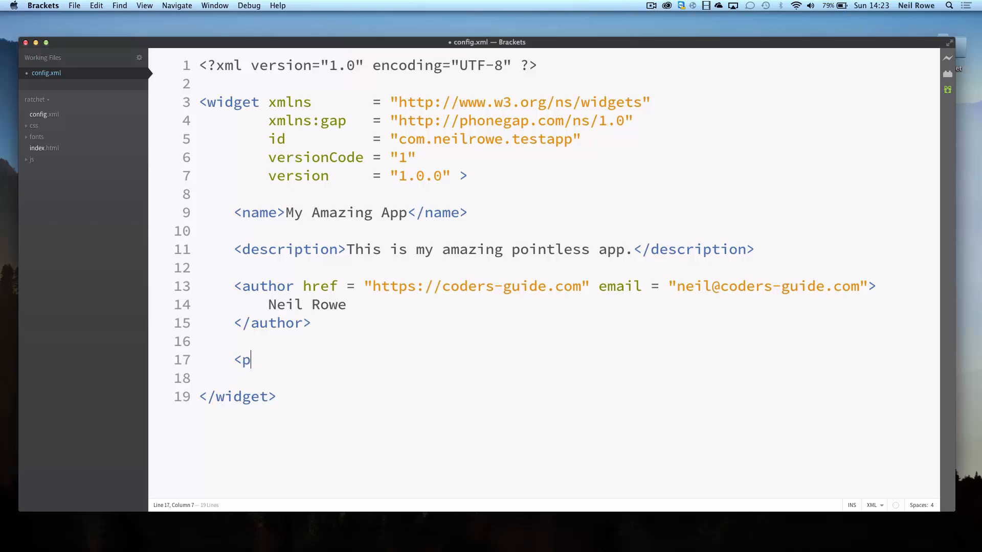
{"action": "type", "text": "reference nam"}
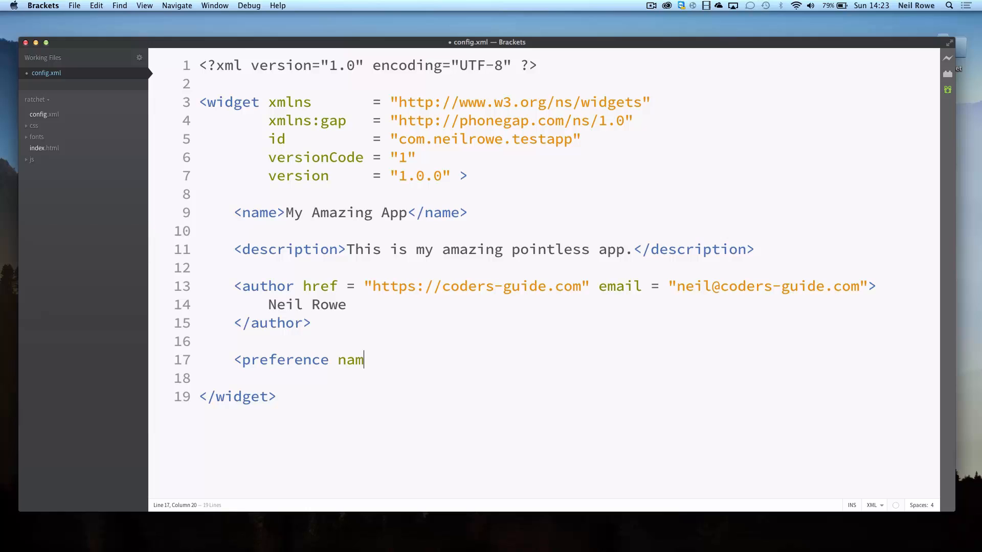
{"action": "type", "text": "e = \"ori\""}
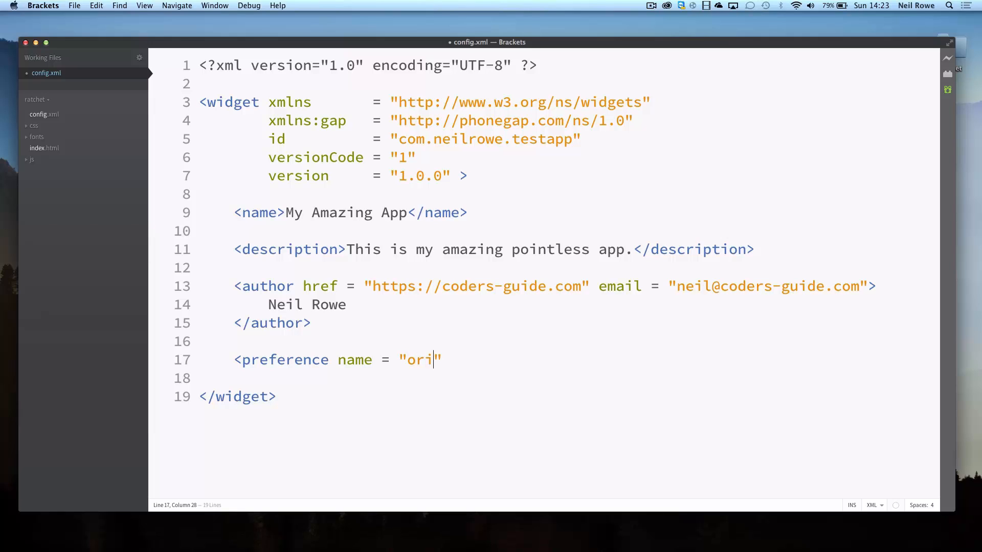
{"action": "type", "text": "entation"}
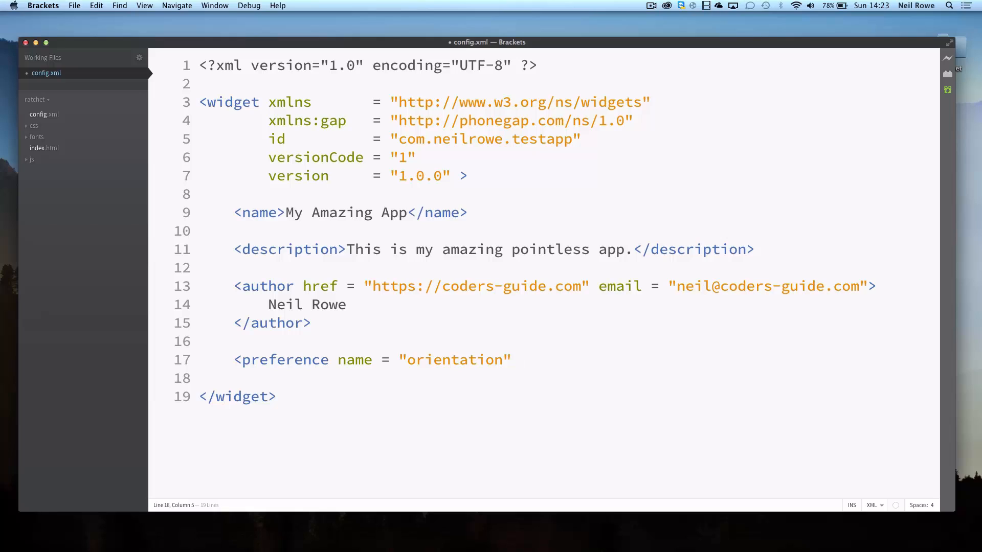
{"action": "left_click", "coordinate": [521, 359]}
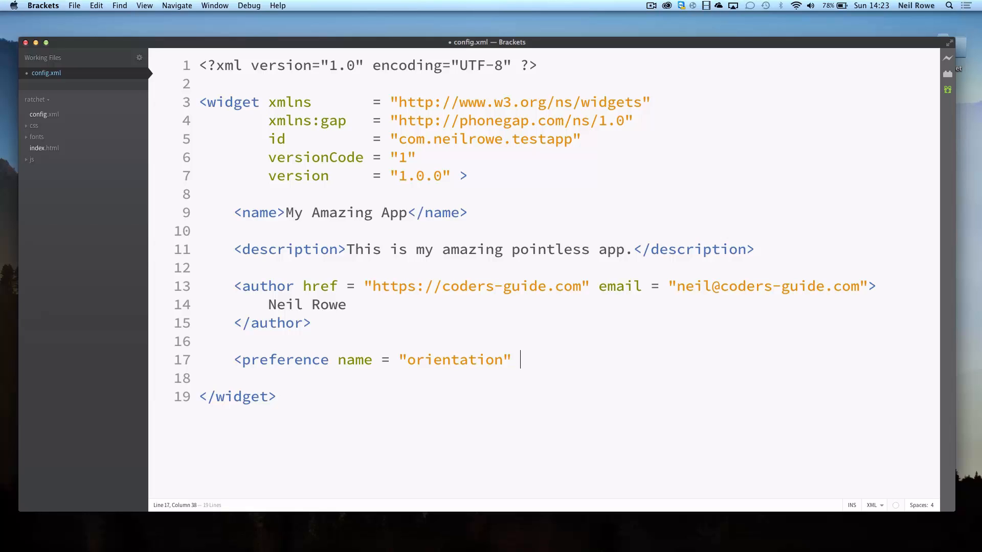
{"action": "type", "text": "value = \"\""}
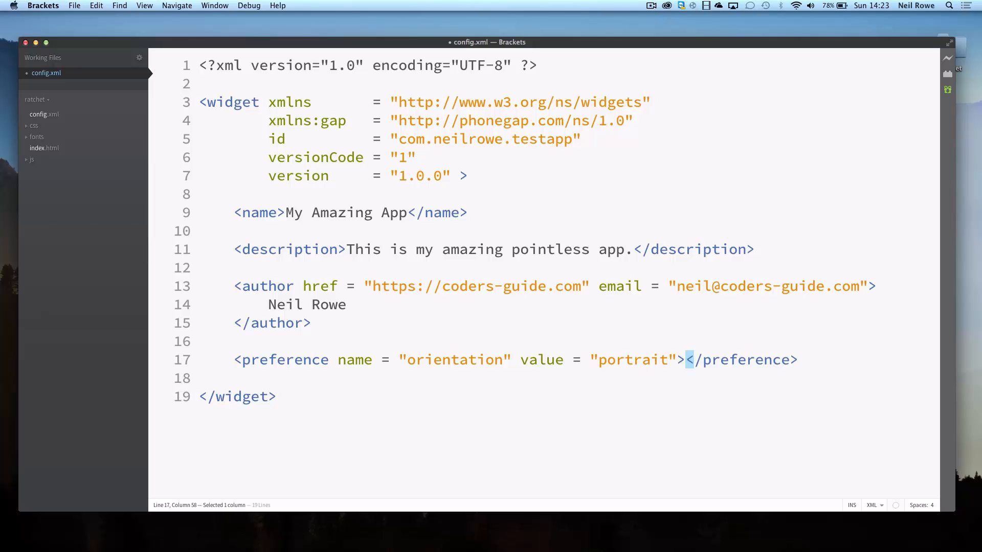
Make the orientation preference self-closing and begin a second <preference on the next line.
{"action": "key", "text": "Delete"}
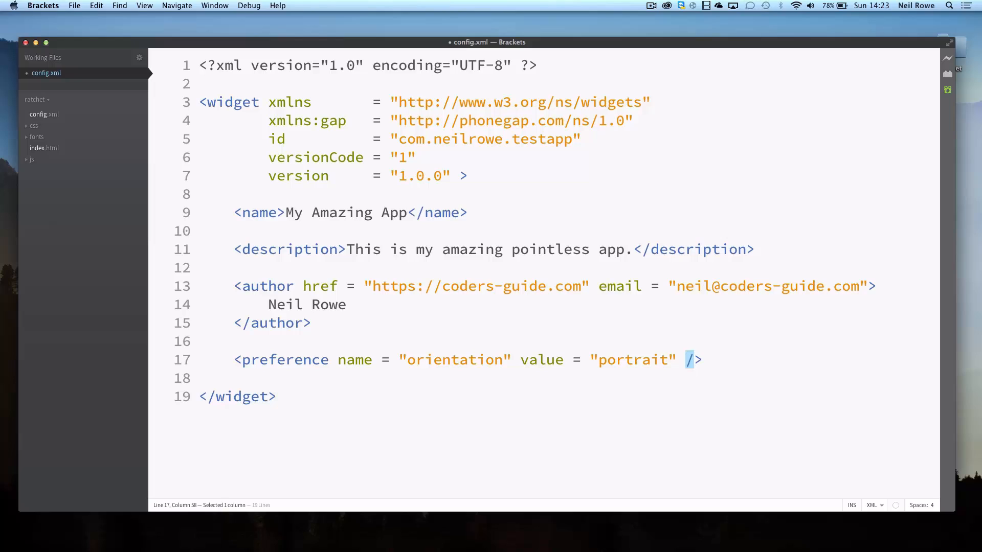
{"action": "key", "text": "Enter"}
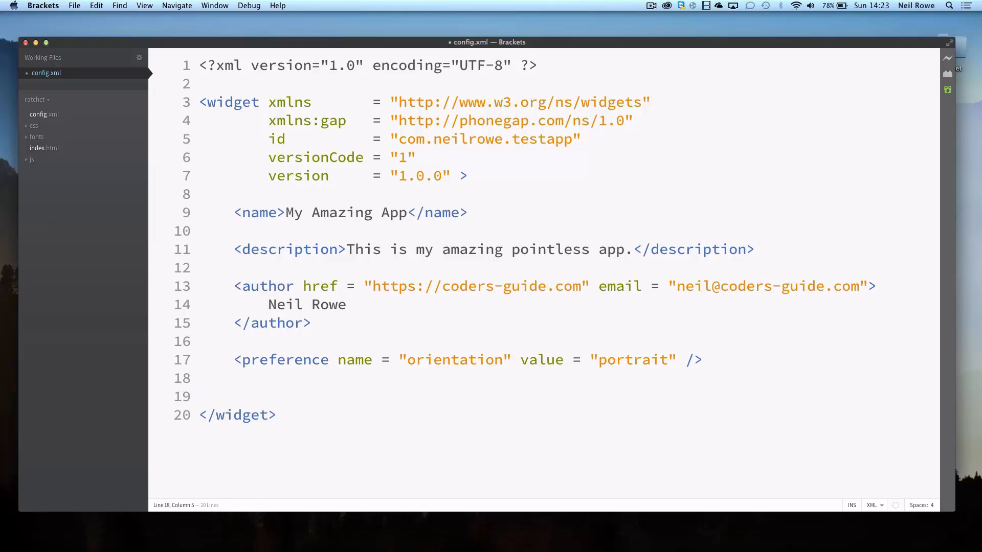
{"action": "type", "text": "<prefrence"}
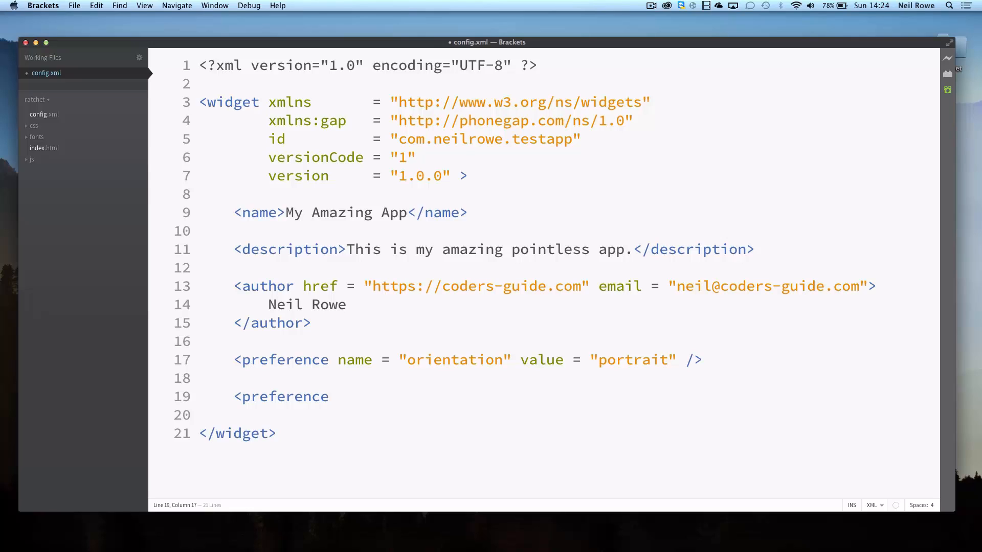
Fill the trial preference with name fullscreen and a value attribute.
{"action": "type", "text": "na"}
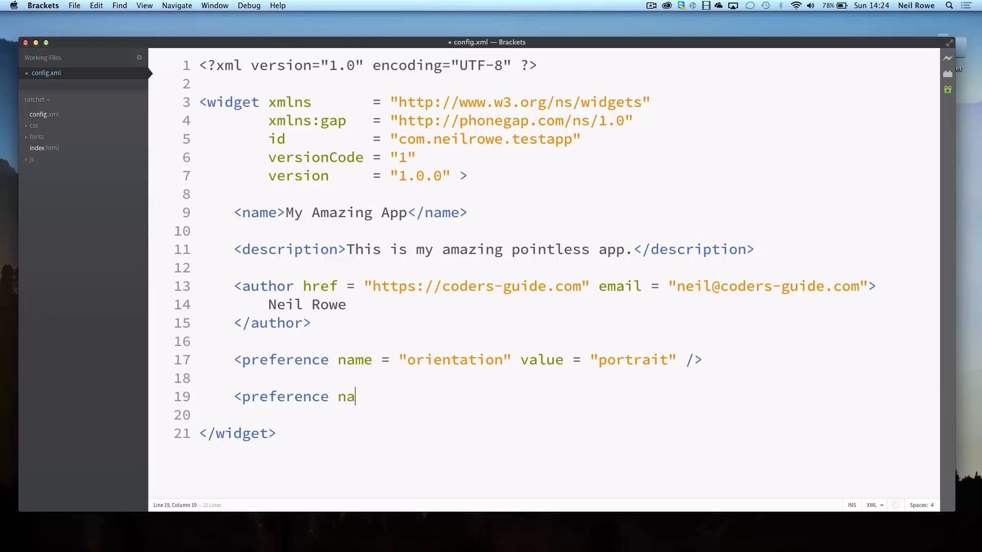
{"action": "type", "text": "me = \""}
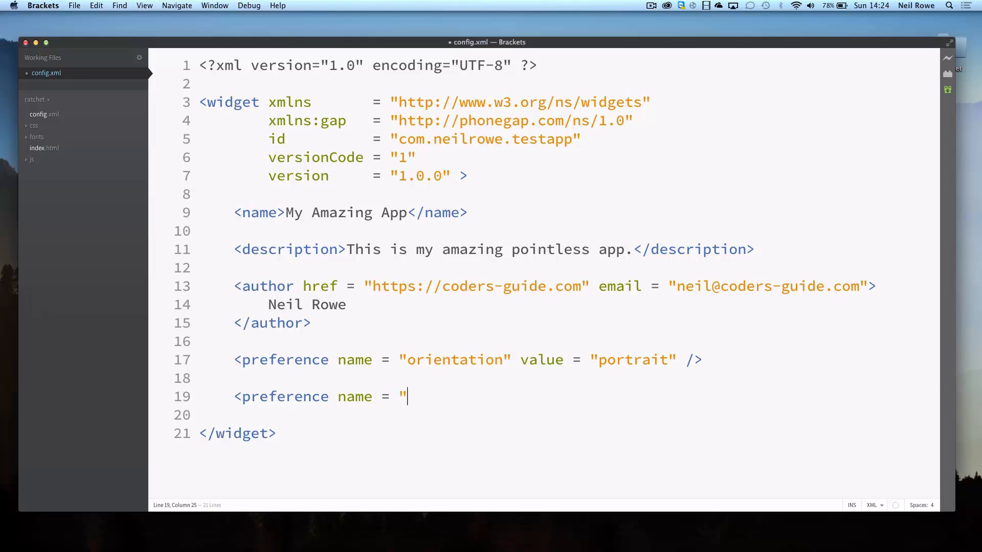
{"action": "type", "text": "fullscreen\" val"}
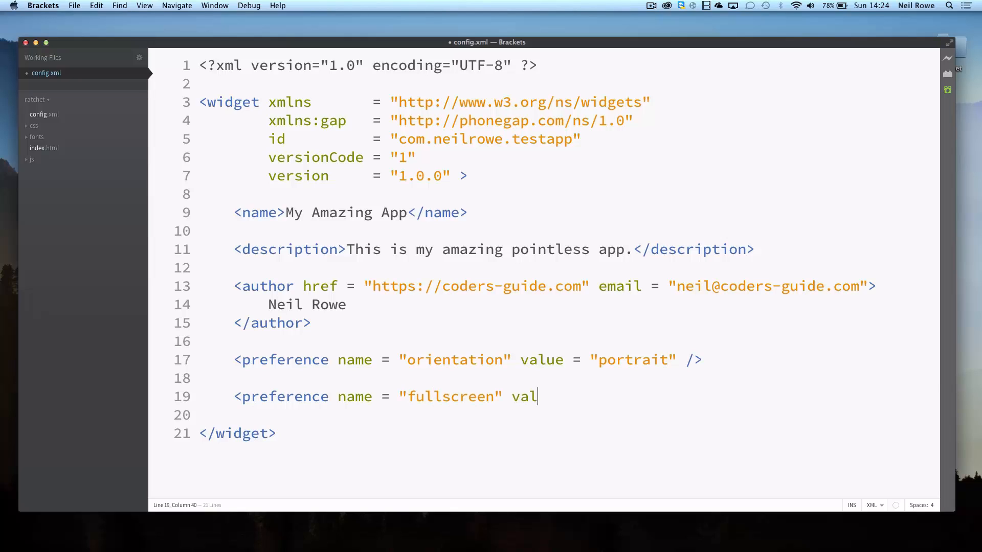
{"action": "type", "text": "ue = \"\""}
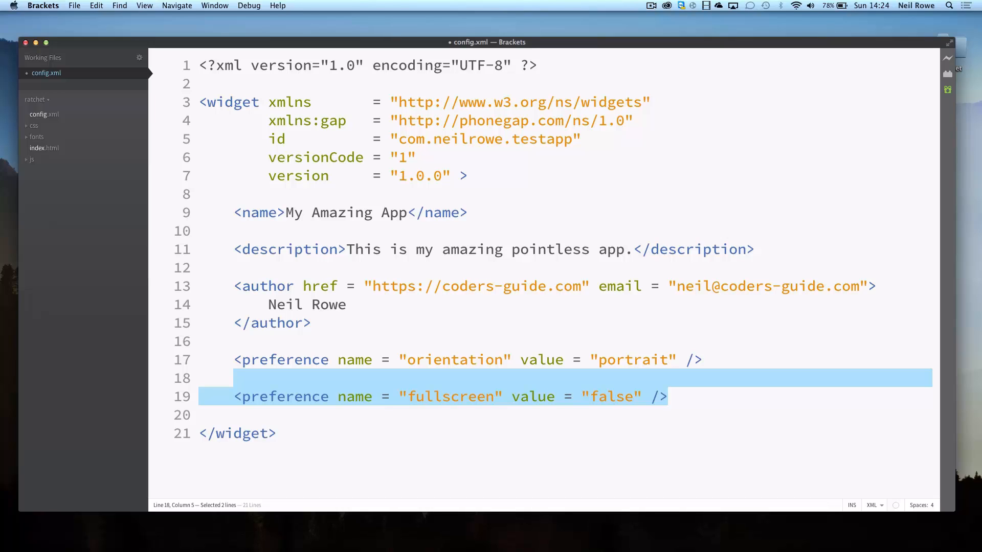
Delete the fullscreen preference lines and the leftover blank line, then save config.xml.
{"action": "key", "text": "Delete"}
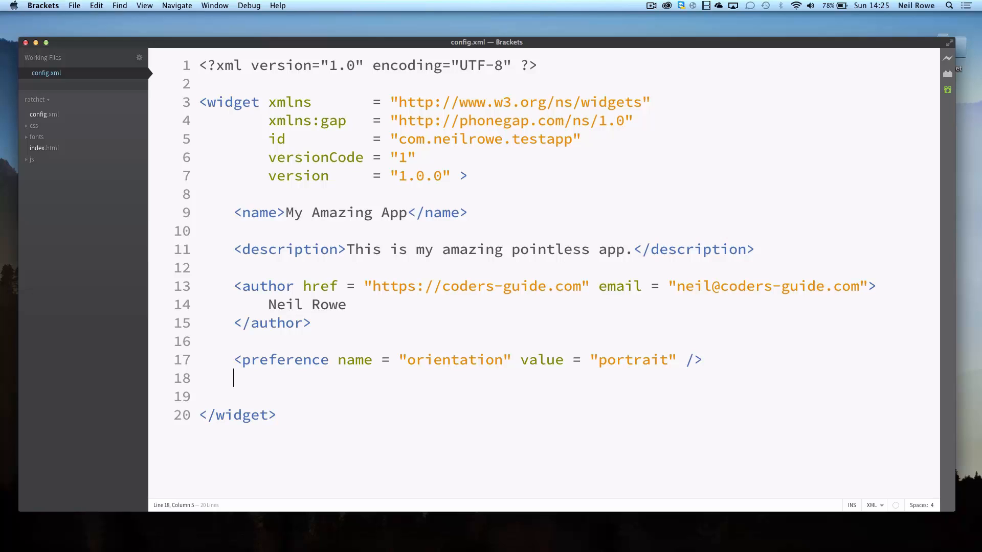
{"action": "key", "text": "Backspace"}
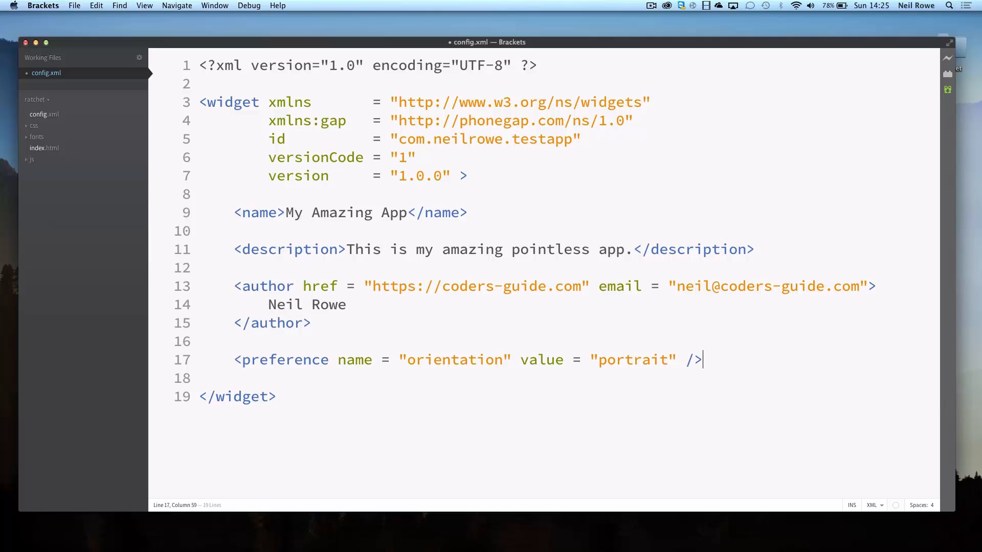
{"action": "key", "text": "Cmd+S"}
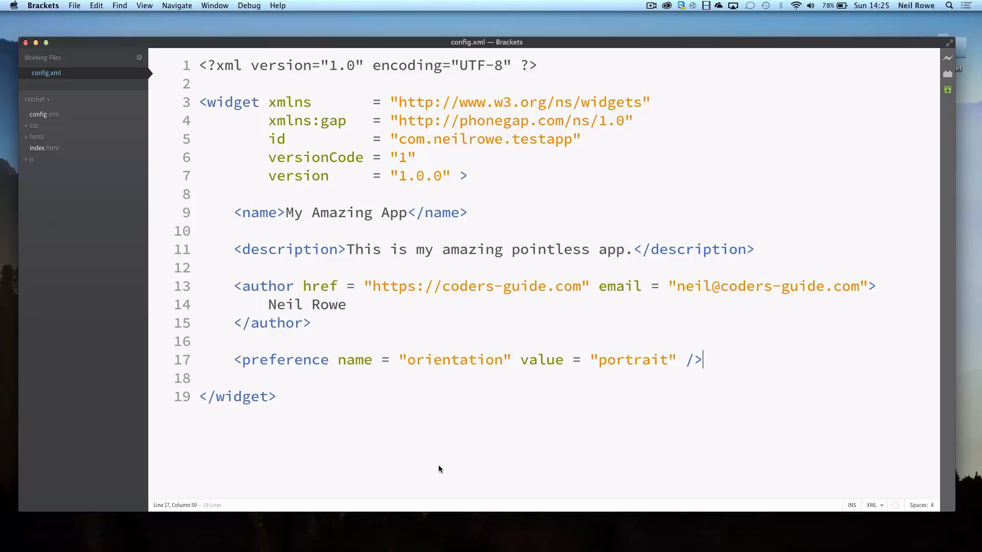
{"action": "left_click", "coordinate": [277, 397]}
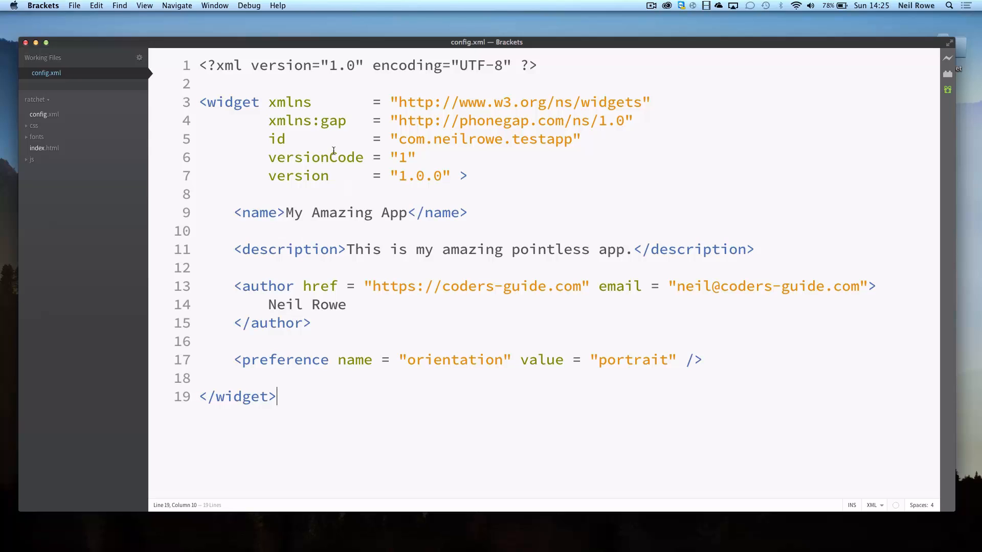
{"action": "mouse_move", "coordinate": [972, 137]}
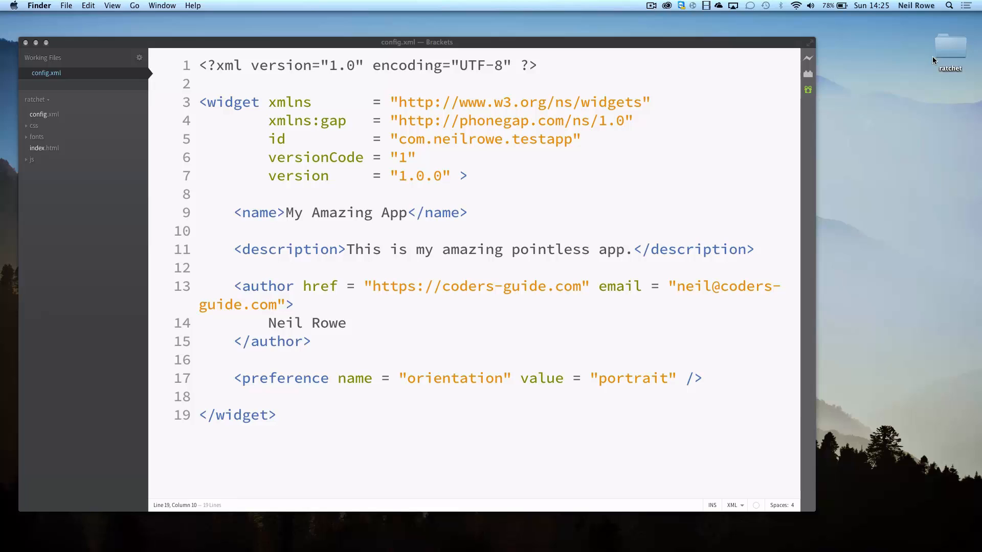
Compress the ratchet folder on the desktop into ratchet.zip.
{"action": "right_click", "coordinate": [944, 46]}
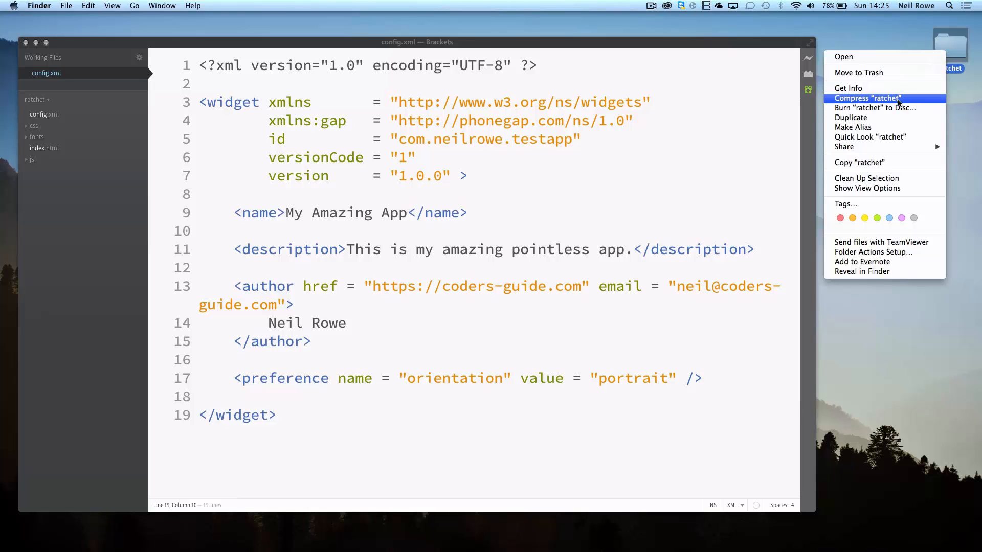
{"action": "left_click", "coordinate": [867, 98]}
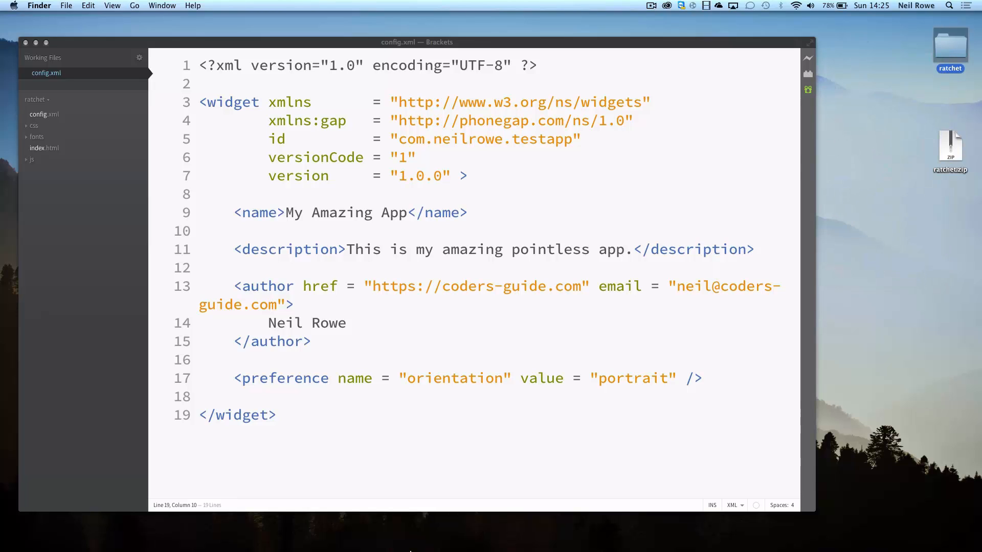
{"action": "mouse_move", "coordinate": [549, 275]}
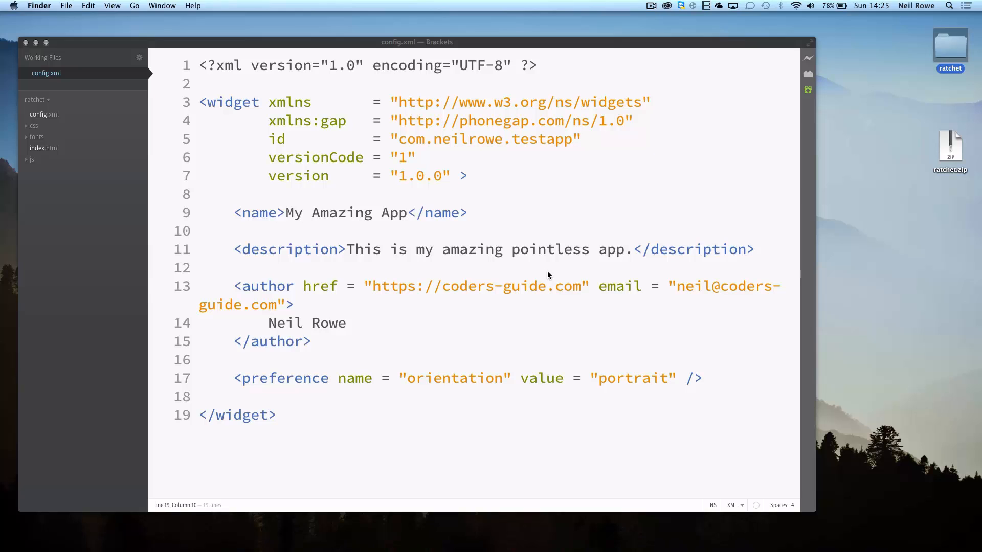
{"action": "mouse_move", "coordinate": [552, 363]}
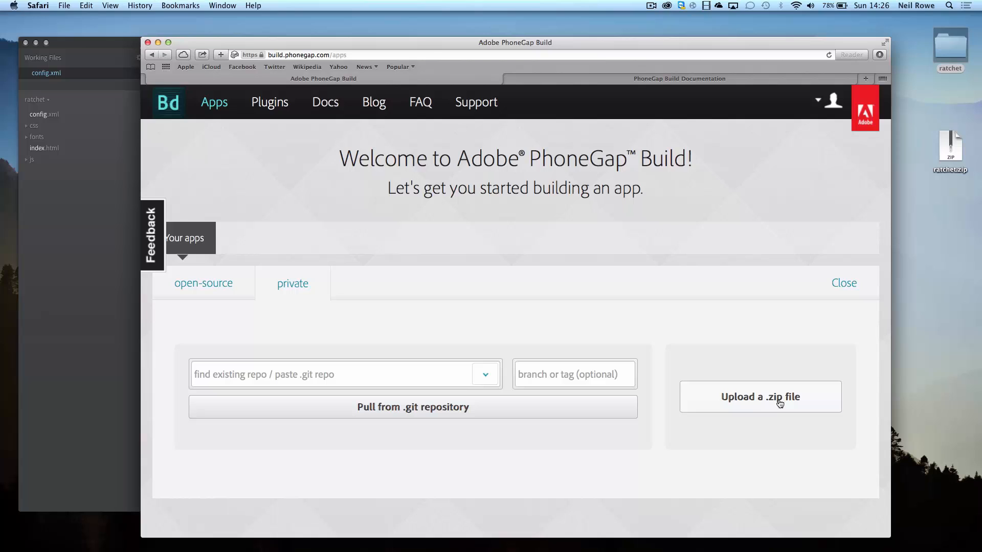
Upload ratchet.zip from the Desktop to PhoneGap Build and let the platform builds finish.
{"action": "left_click", "coordinate": [760, 397]}
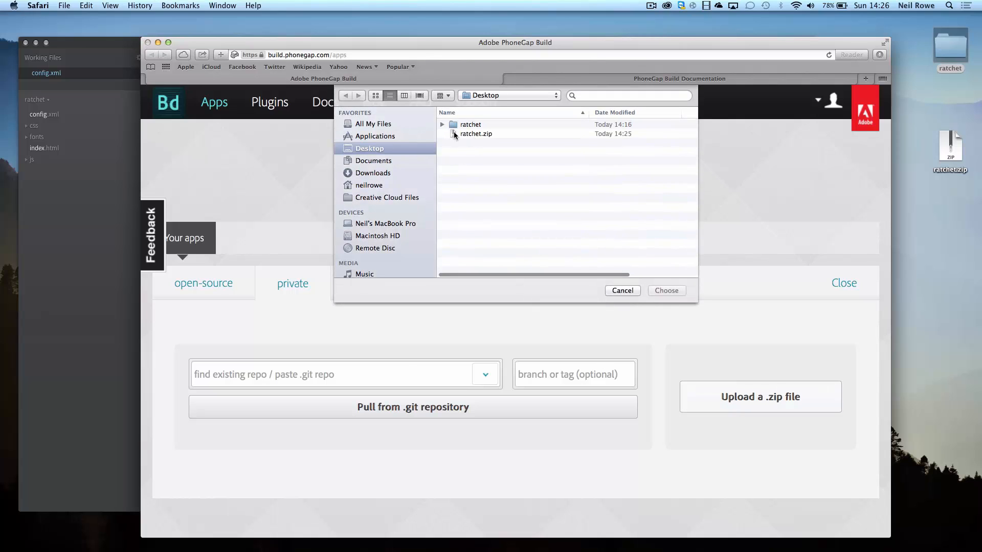
{"action": "left_click", "coordinate": [622, 290]}
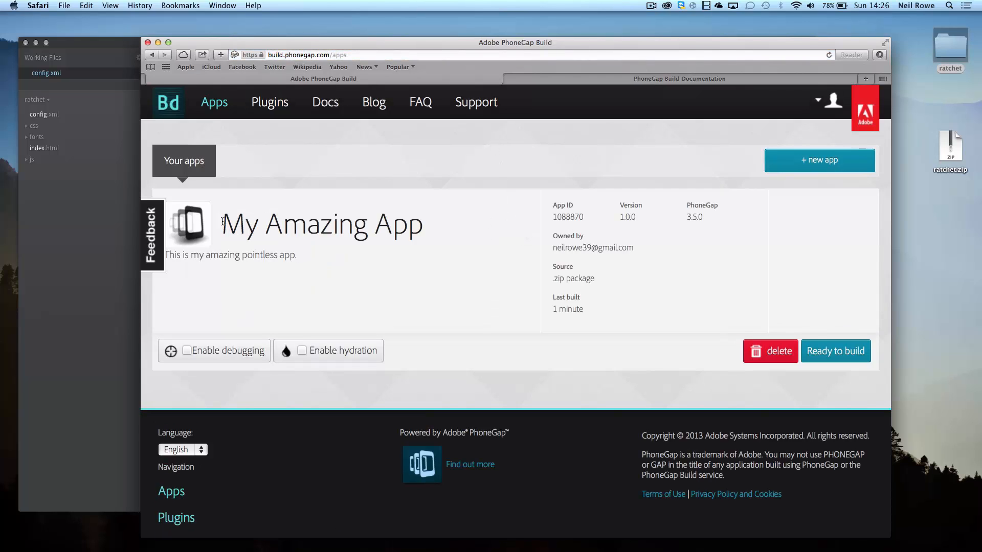
{"action": "mouse_move", "coordinate": [342, 264]}
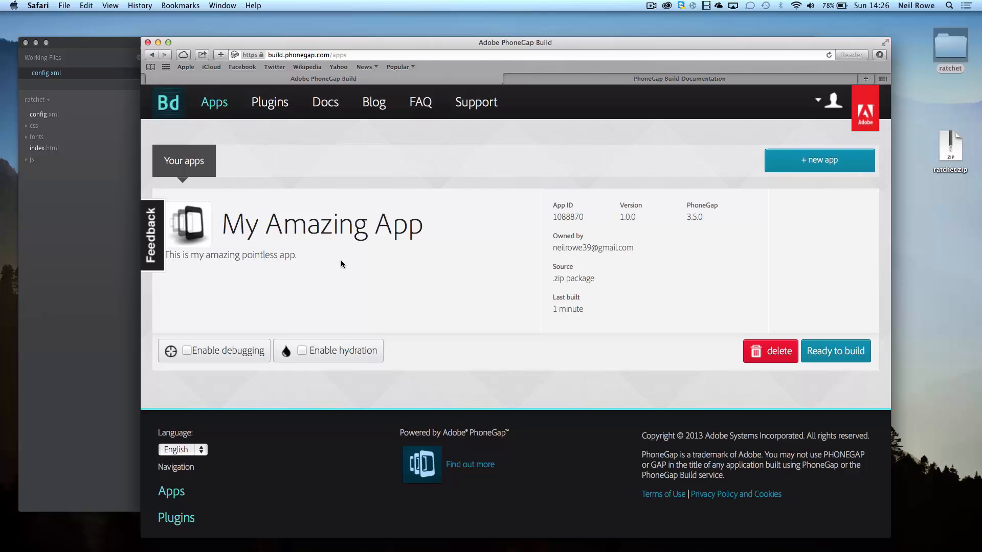
{"action": "mouse_move", "coordinate": [656, 201]}
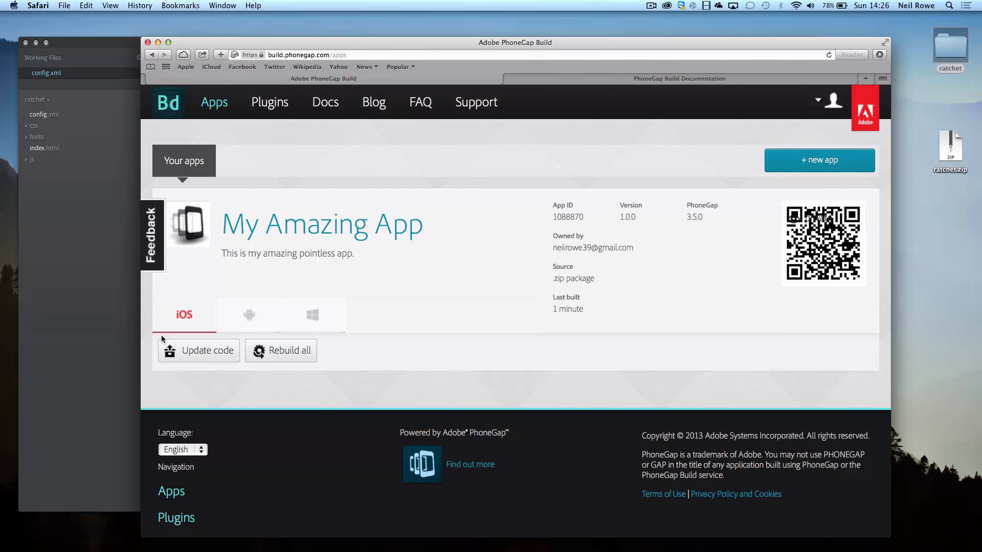
{"action": "mouse_move", "coordinate": [218, 386]}
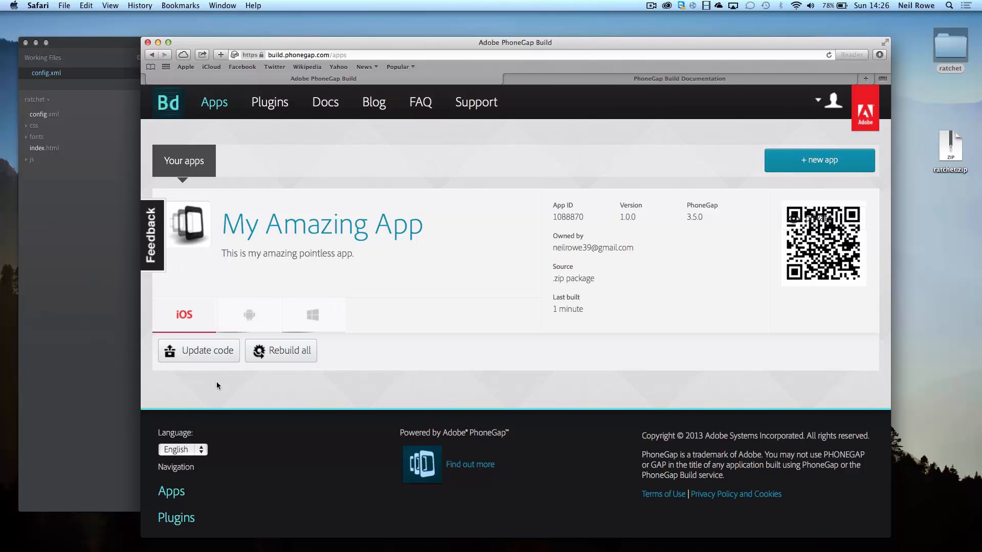
{"action": "mouse_move", "coordinate": [458, 298]}
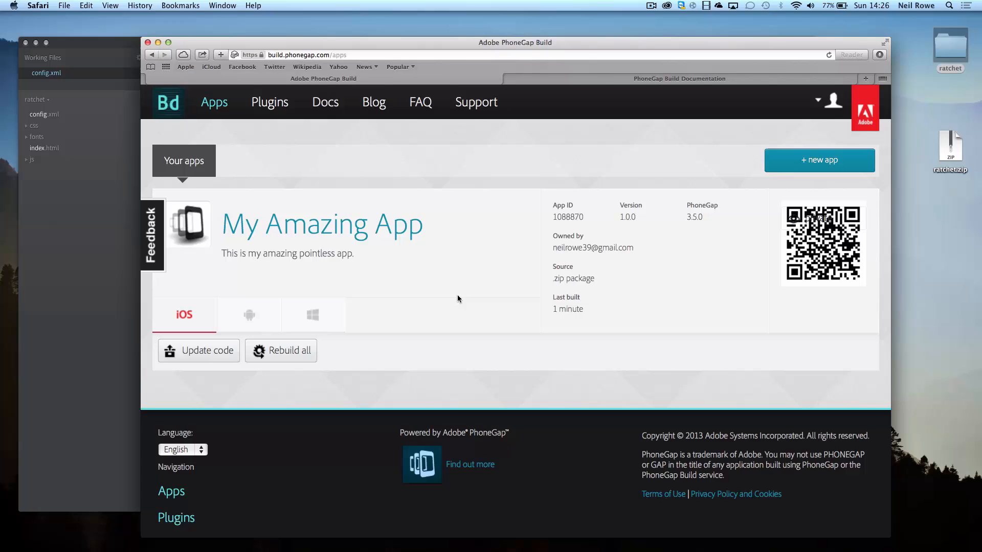
{"action": "left_click", "coordinate": [313, 315]}
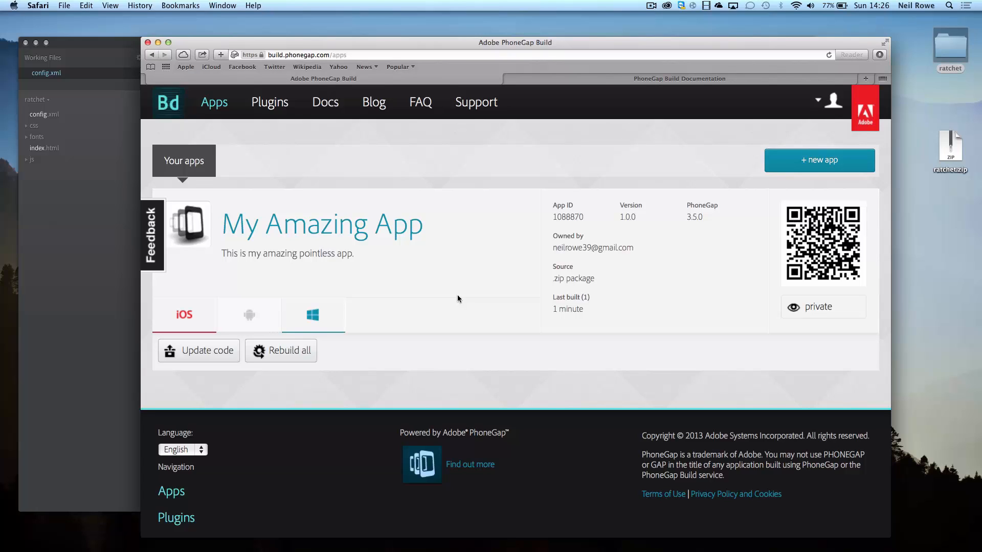
{"action": "left_click", "coordinate": [249, 315]}
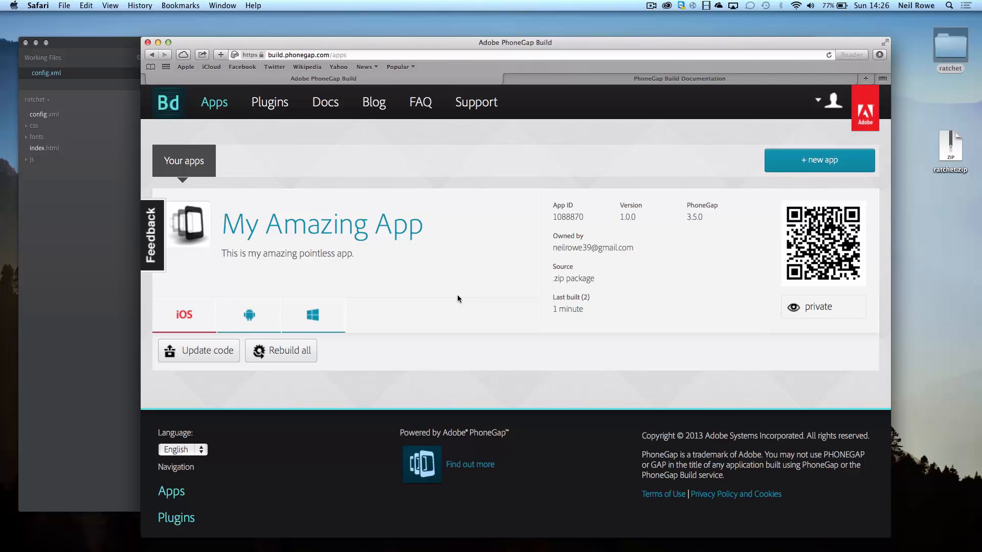